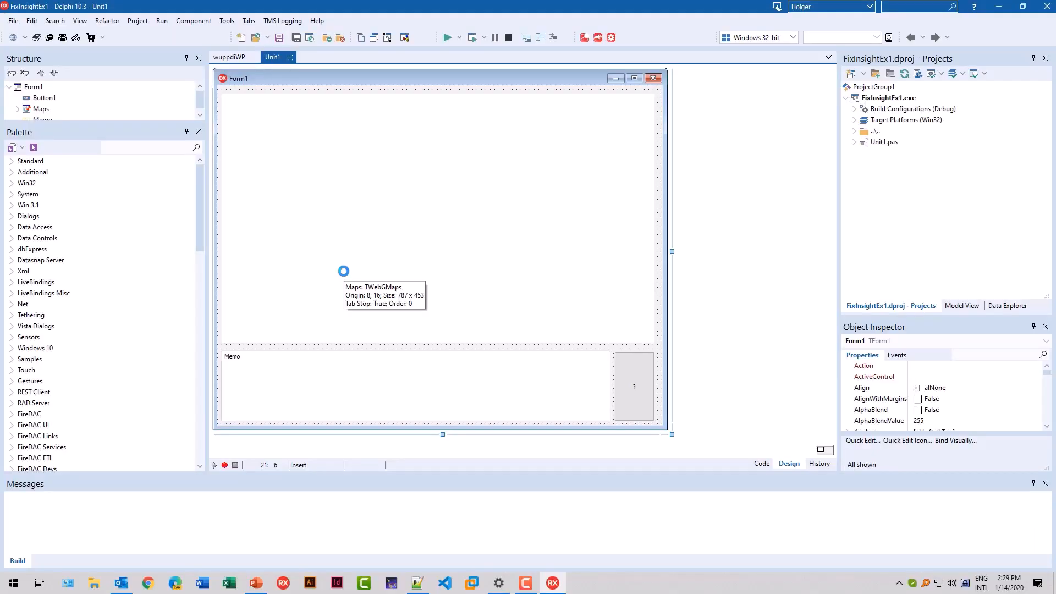
mouse_move(465, 255)
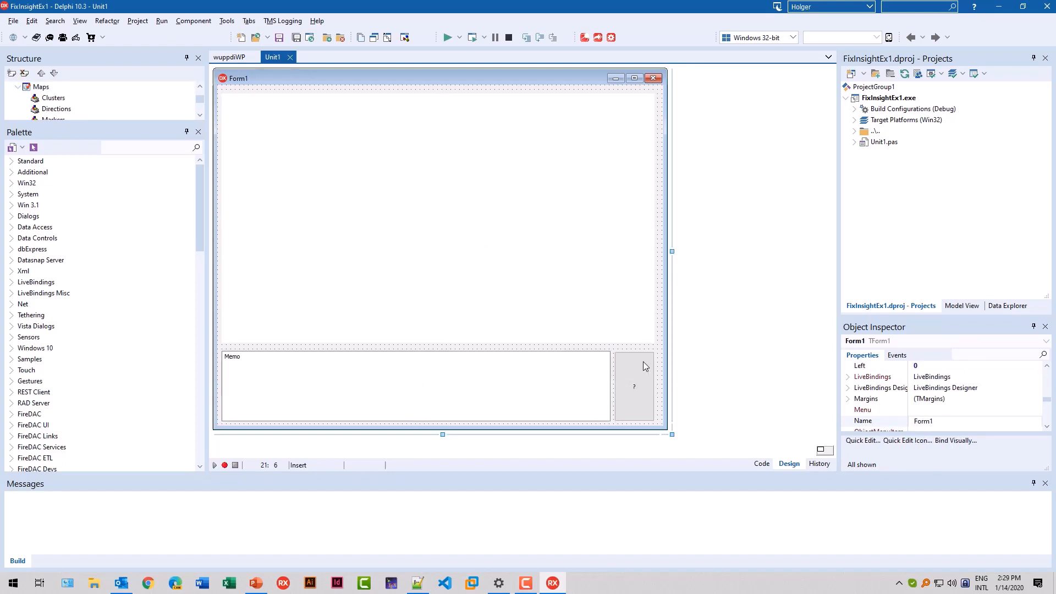
mouse_move(590, 252)
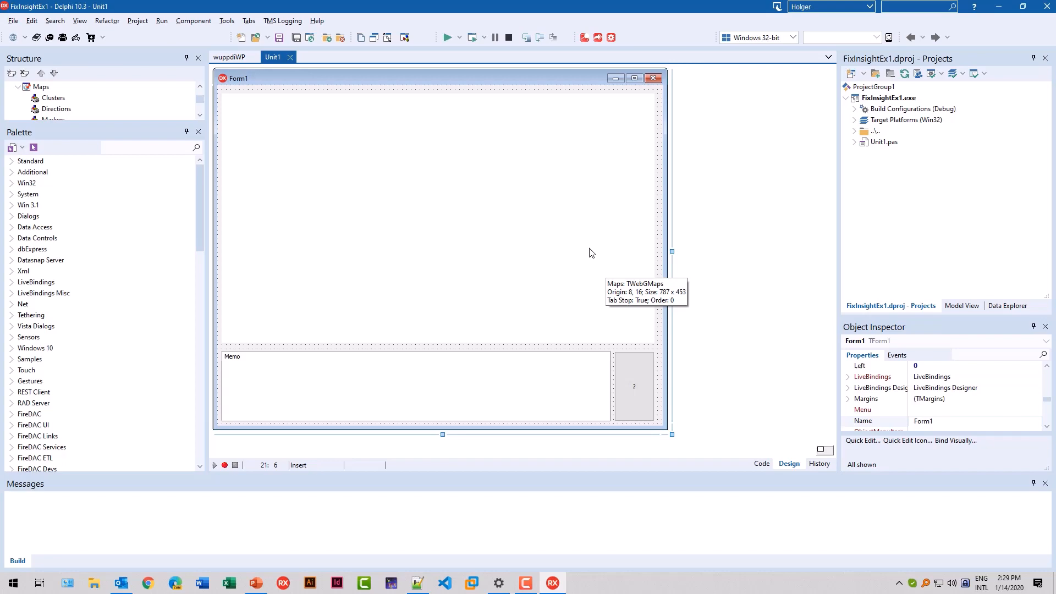
Step: Run the demo app, confirm the Google map shows Paris, then close the app window
click(447, 36)
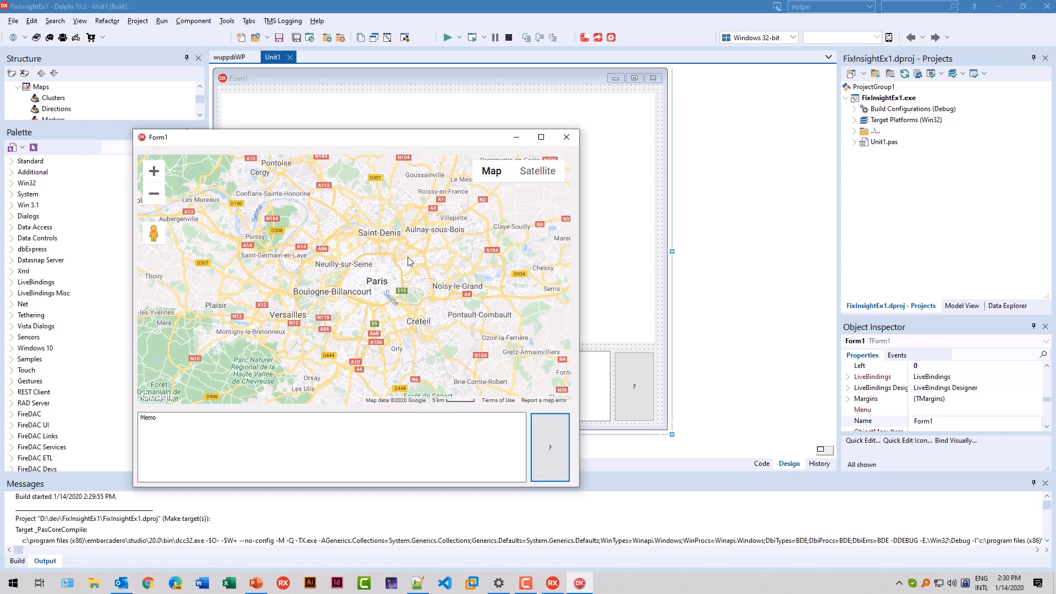
mouse_move(267, 293)
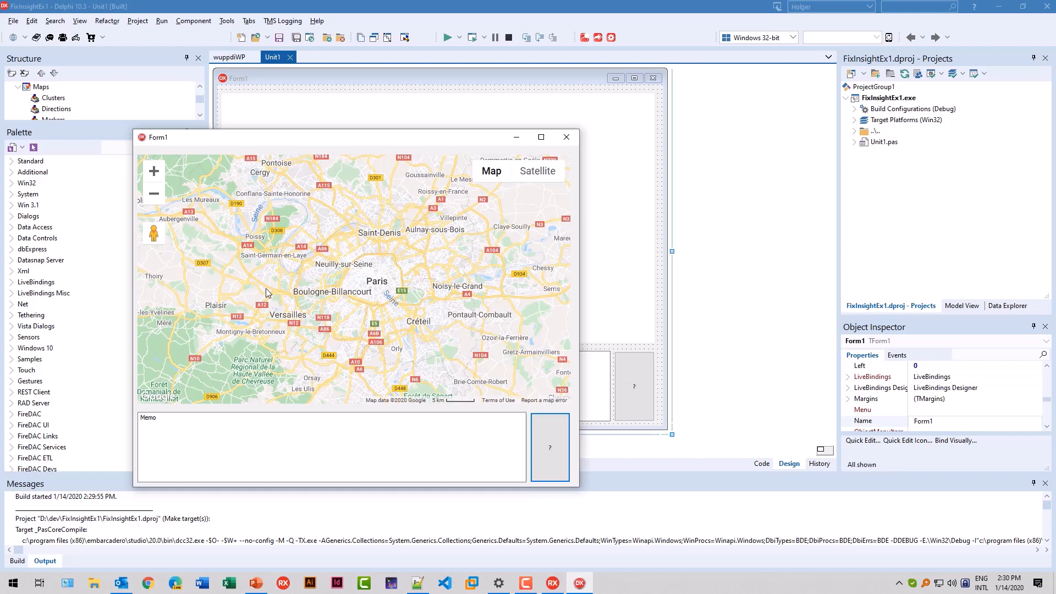
mouse_move(262, 287)
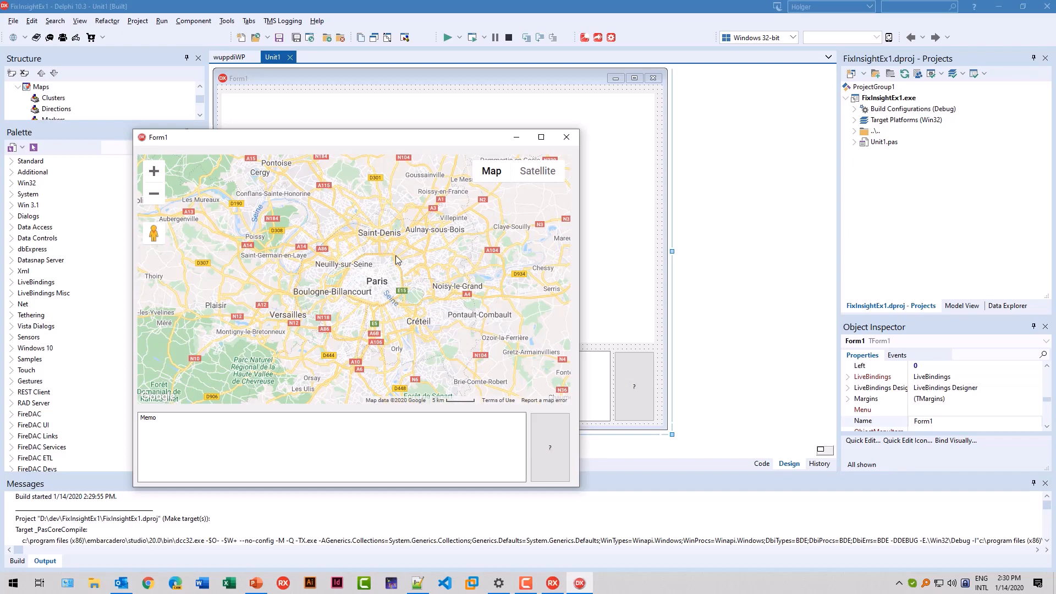
click(761, 463)
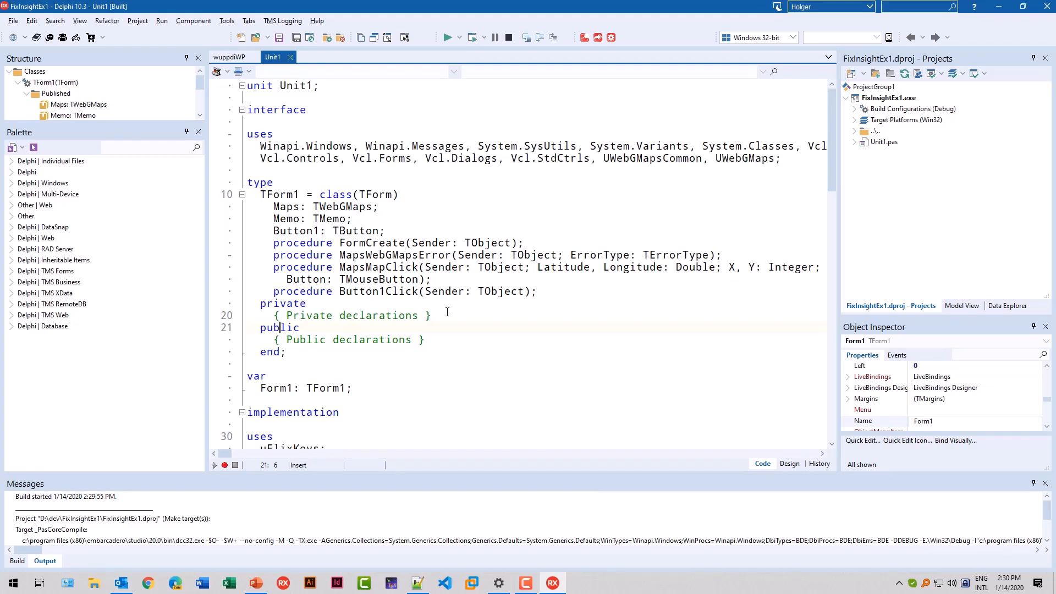
mouse_move(598, 37)
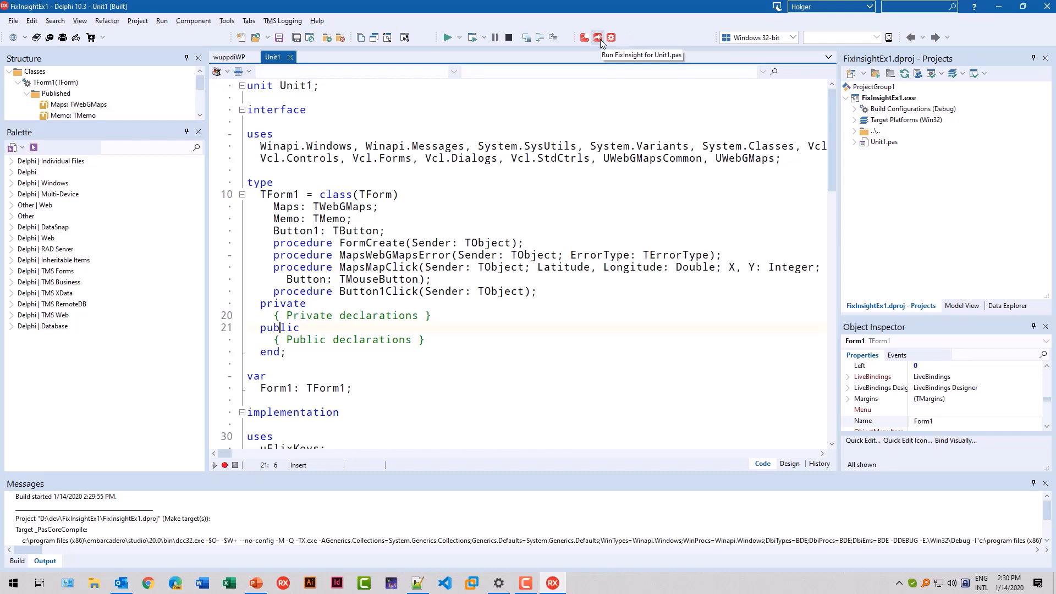
Step: Run FixInsight on Unit1.pas to list its five warnings
click(597, 37)
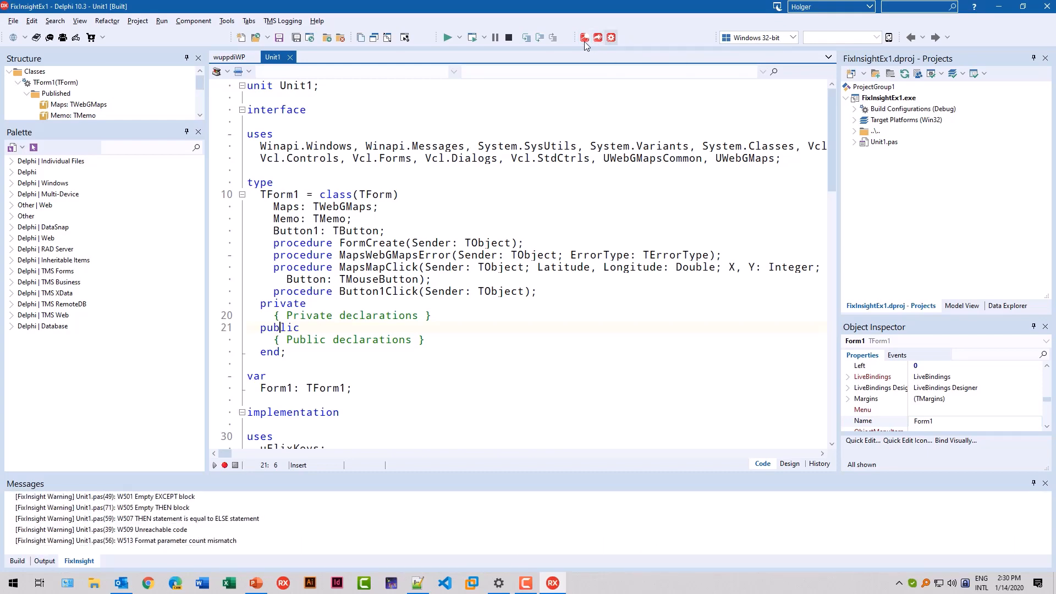
click(137, 21)
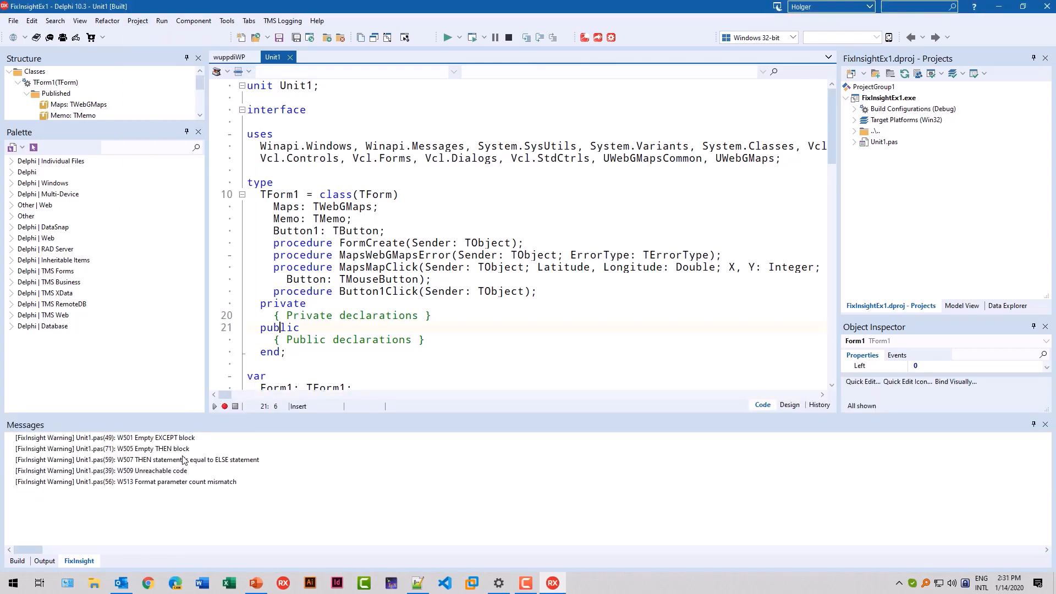
mouse_move(196, 497)
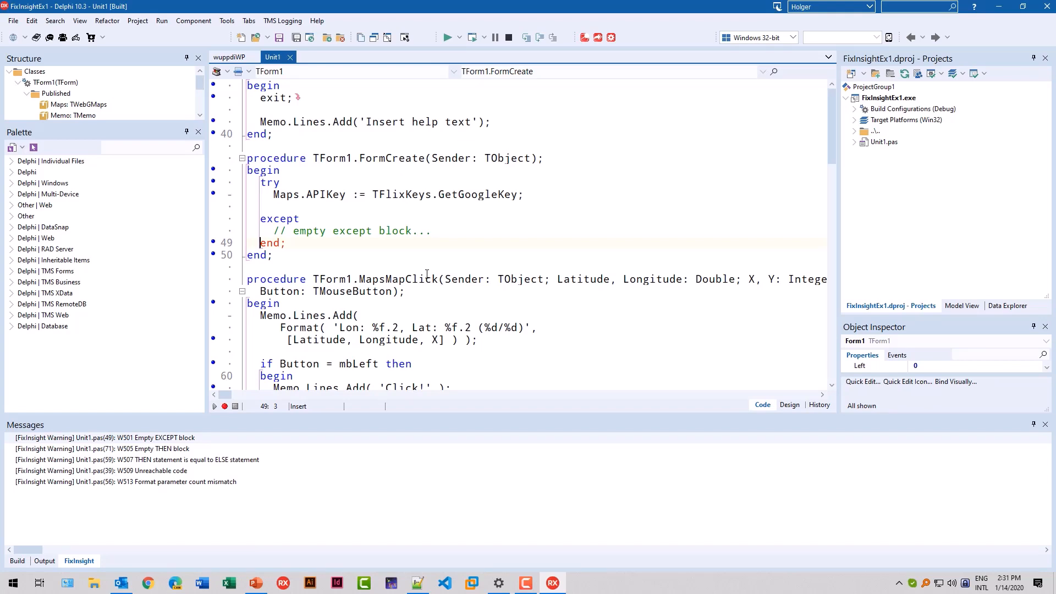
mouse_move(439, 256)
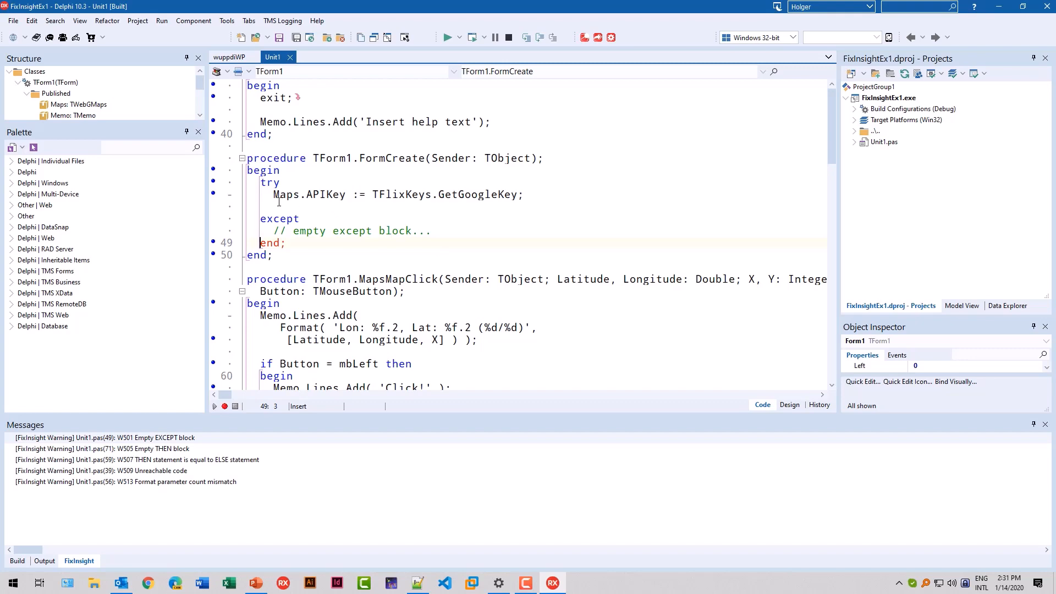
mouse_move(389, 231)
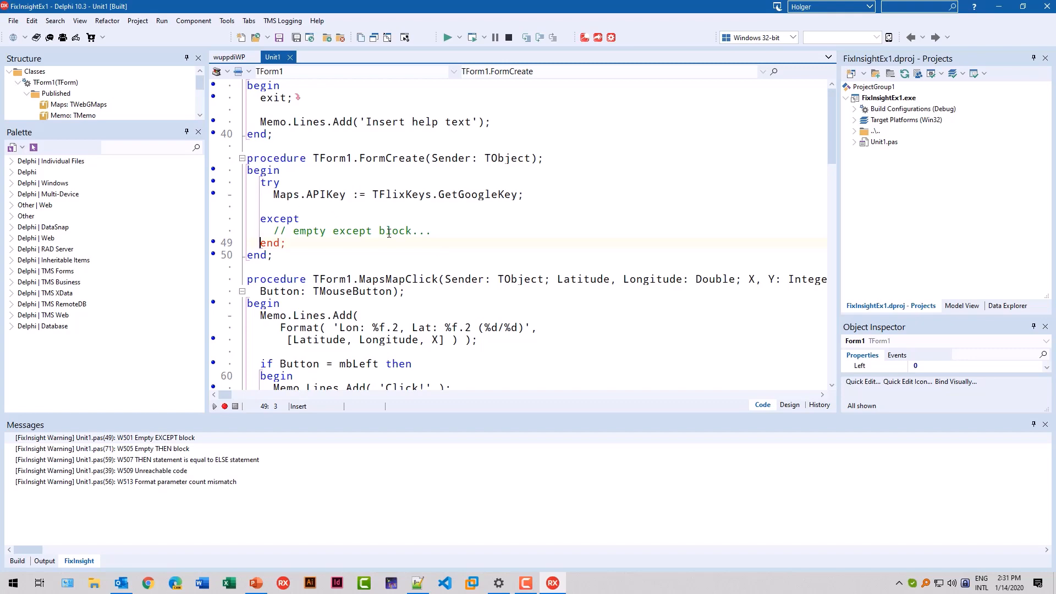
mouse_move(354, 243)
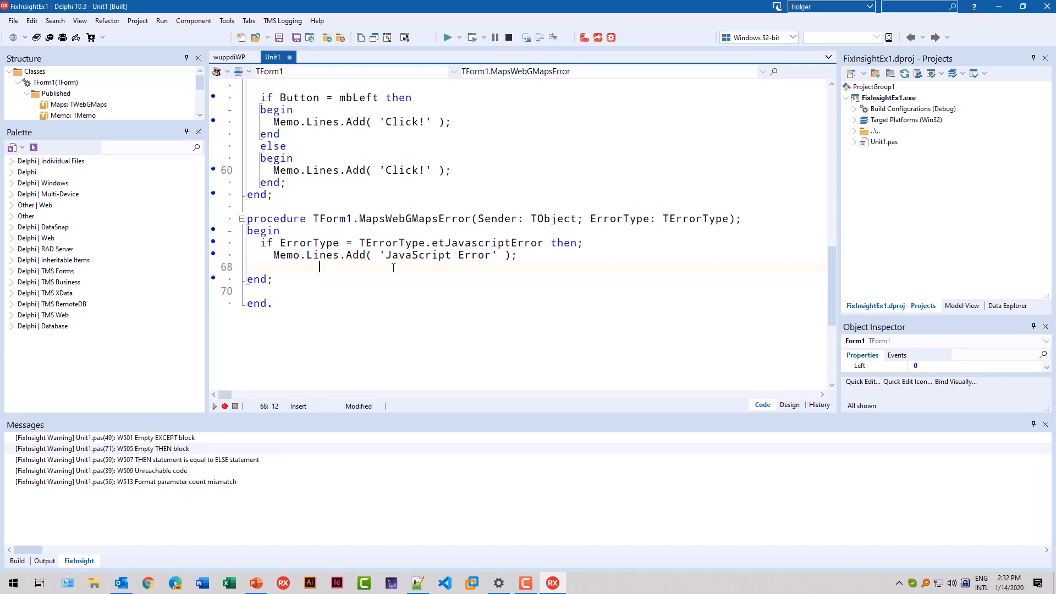
Step: Edit the etJavascriptError if-line in MapsWebGMapsError to add a begin…end block
double_click(486, 243)
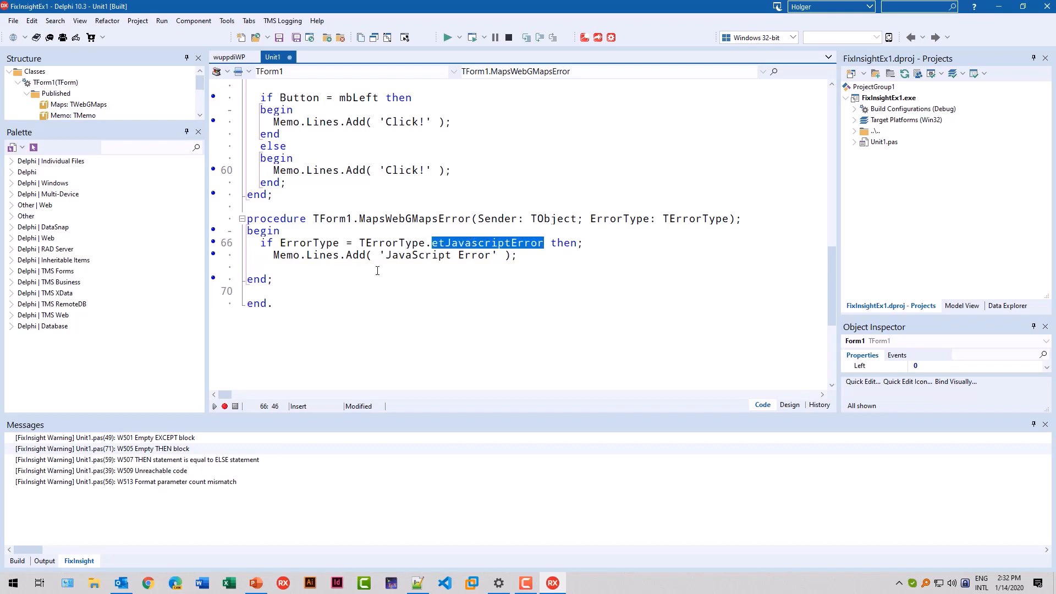
click(377, 267)
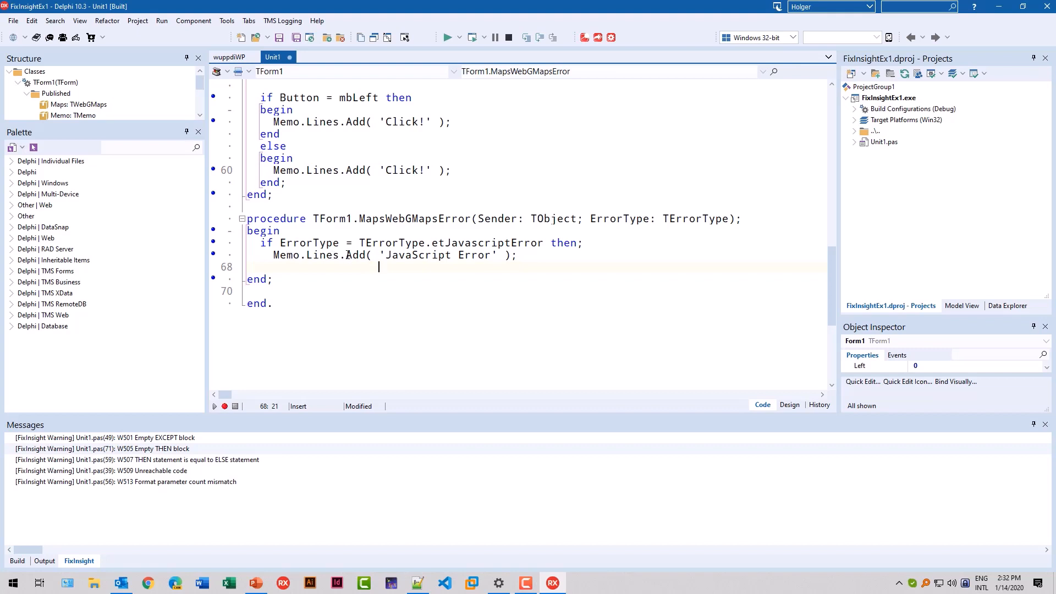
mouse_move(573, 249)
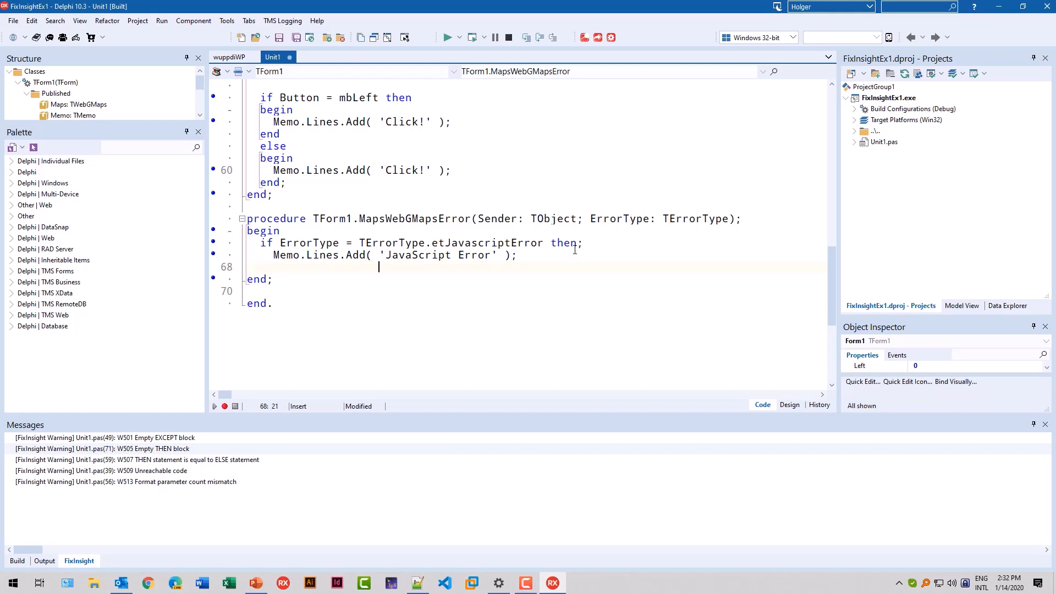
double_click(566, 242)
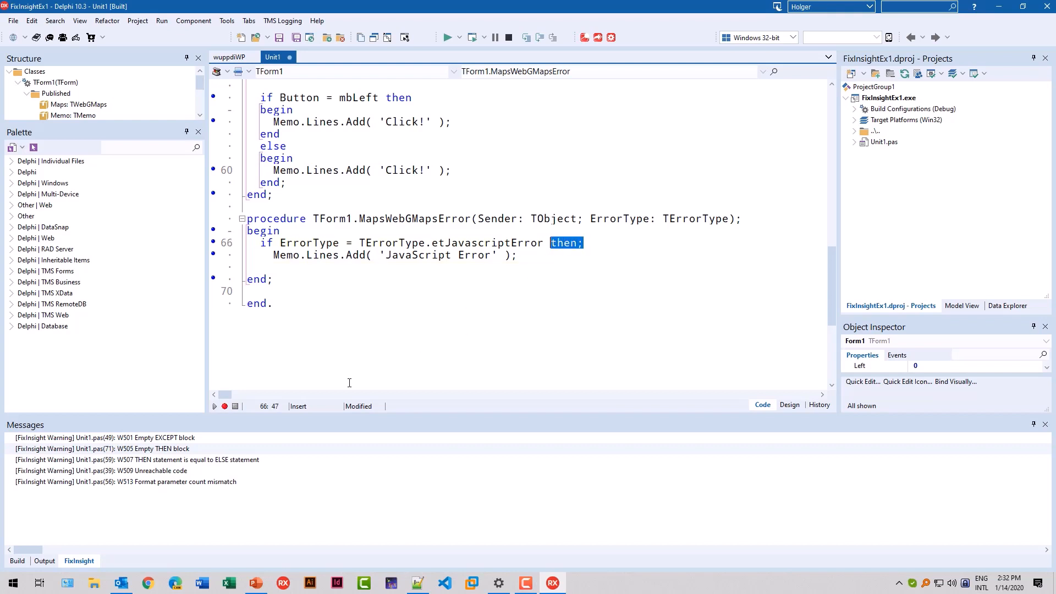
mouse_move(321, 375)
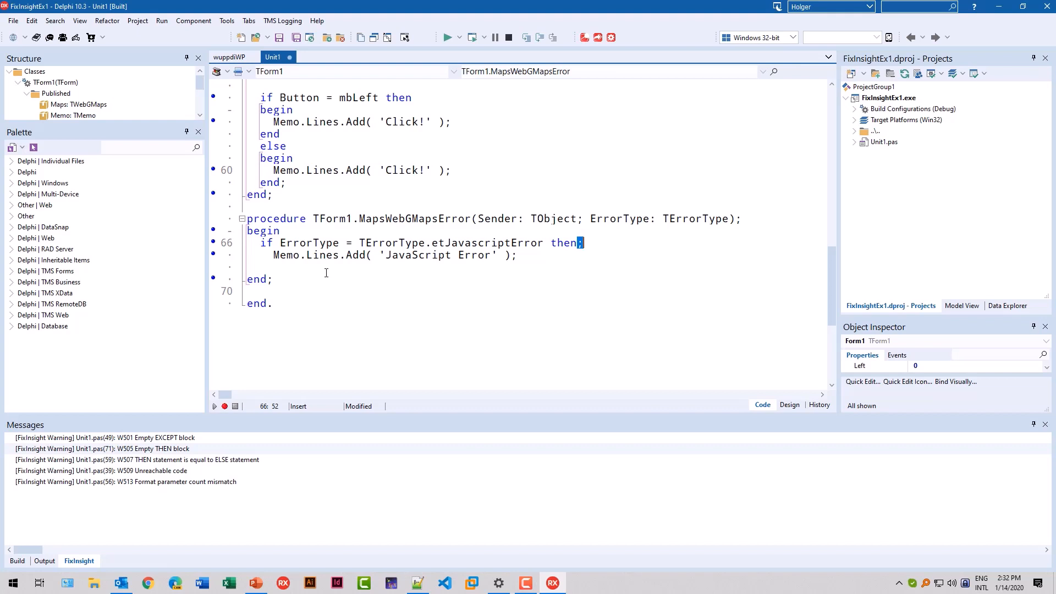
mouse_move(418, 277)
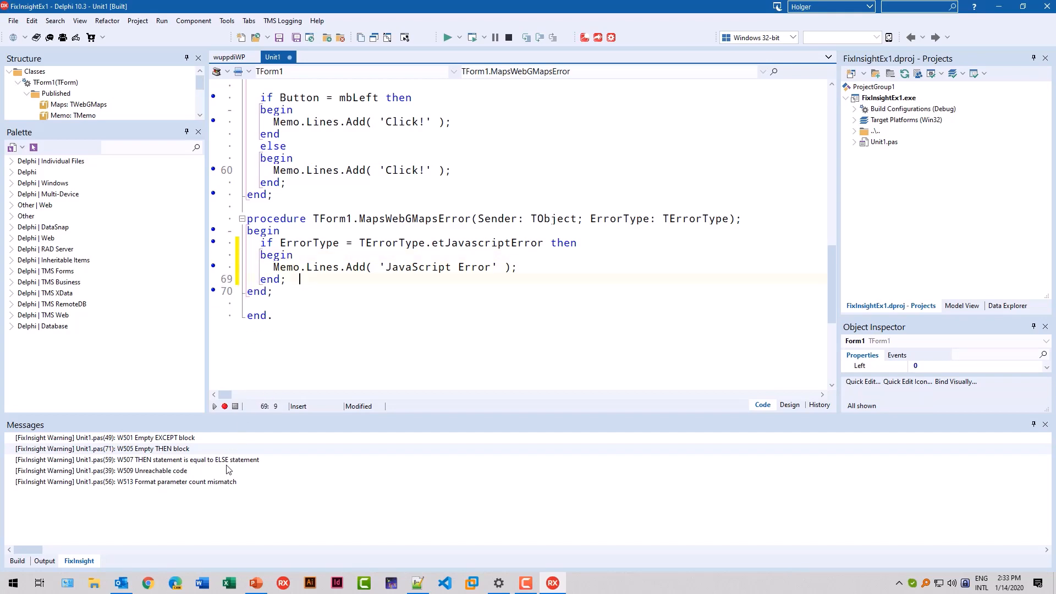
Step: Make the mouse-button branches log distinct 'Click left!' and 'Click right!' messages
scroll(up, 3)
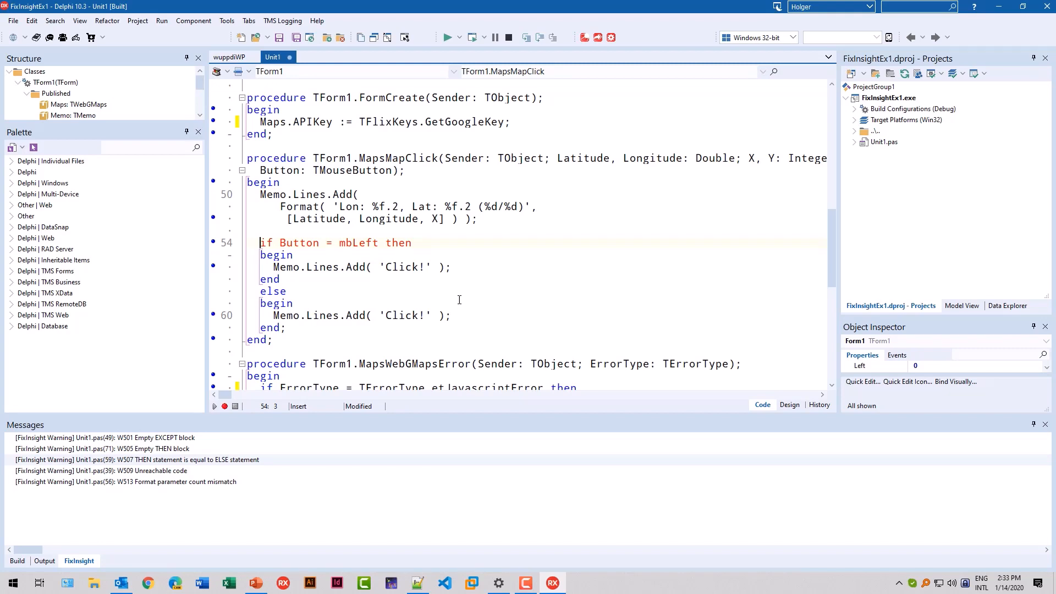
click(537, 268)
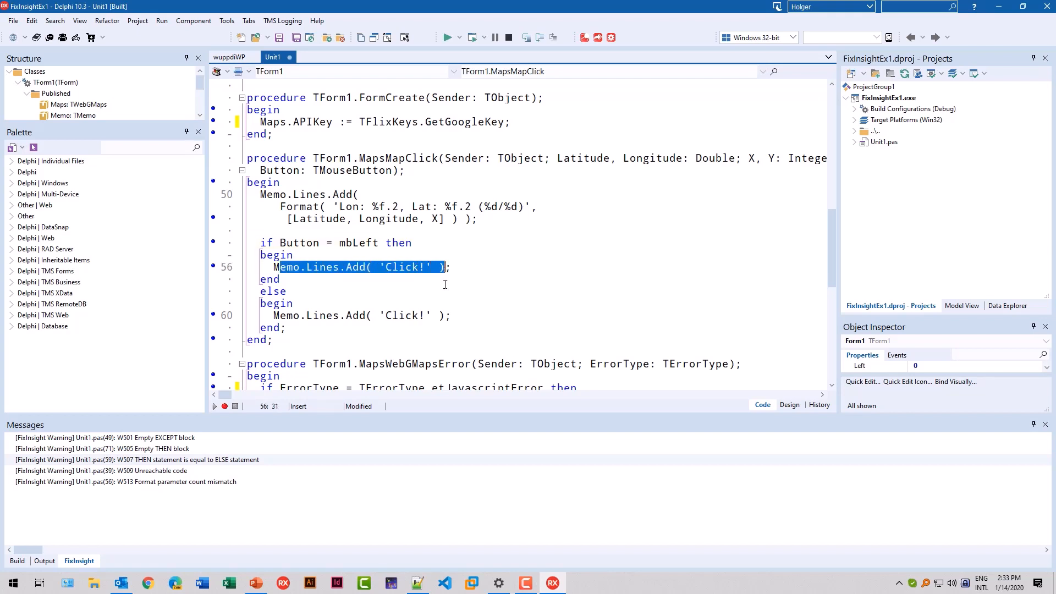
mouse_move(359, 296)
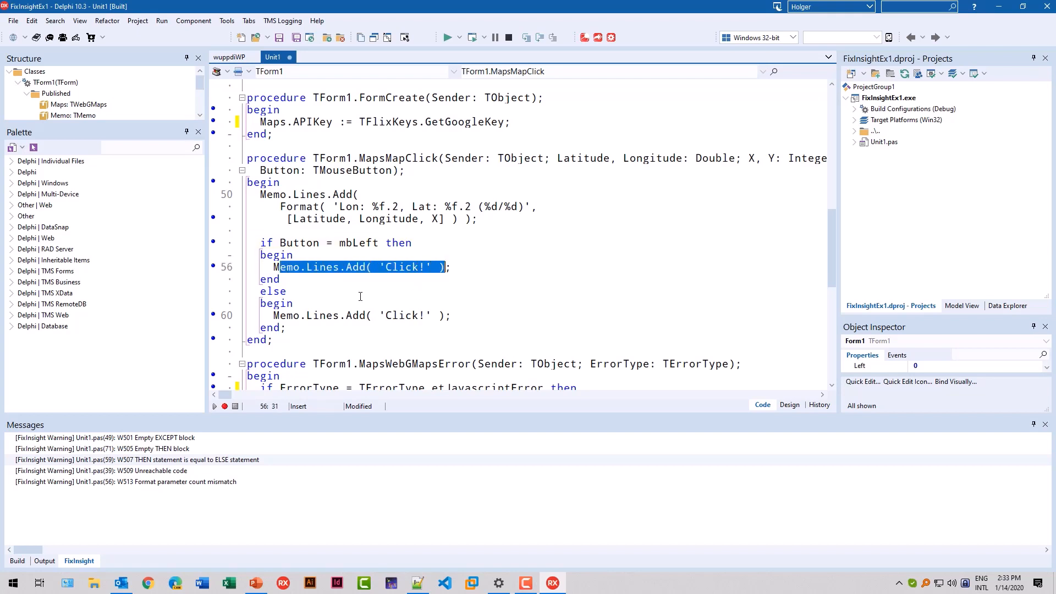
click(397, 291)
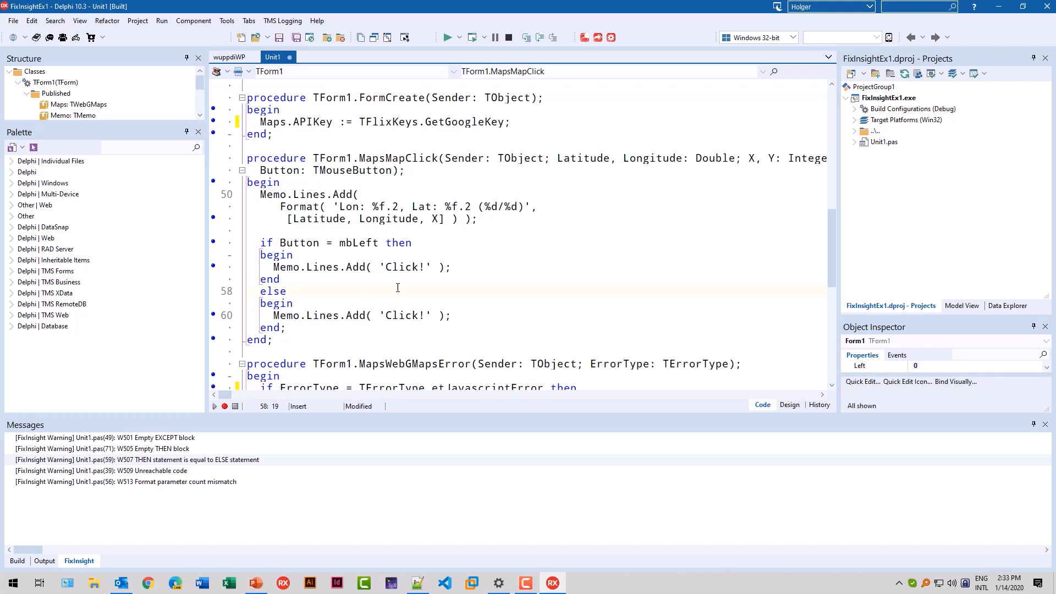
mouse_move(359, 277)
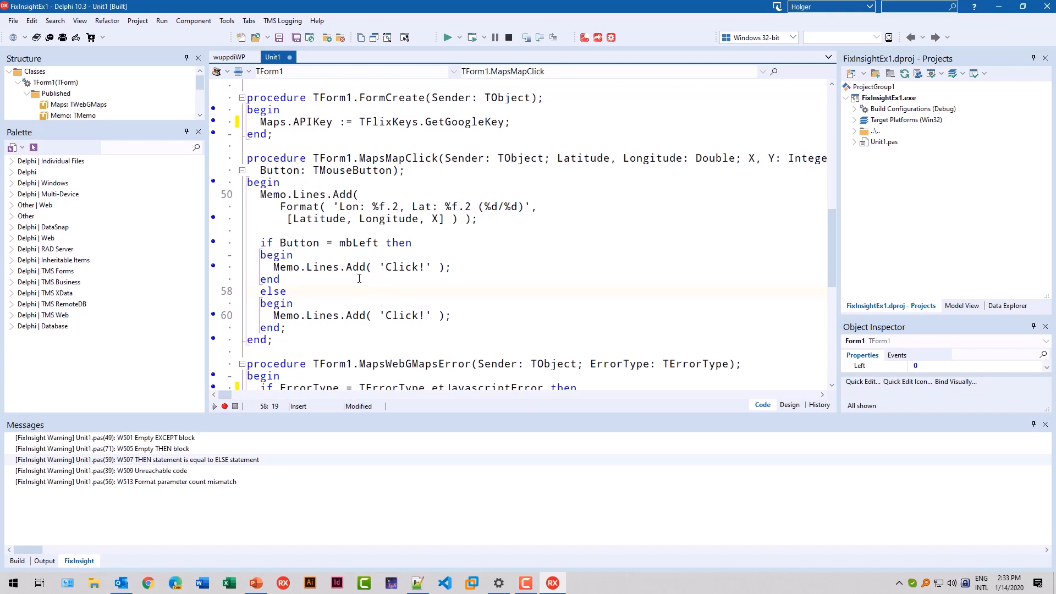
click(365, 291)
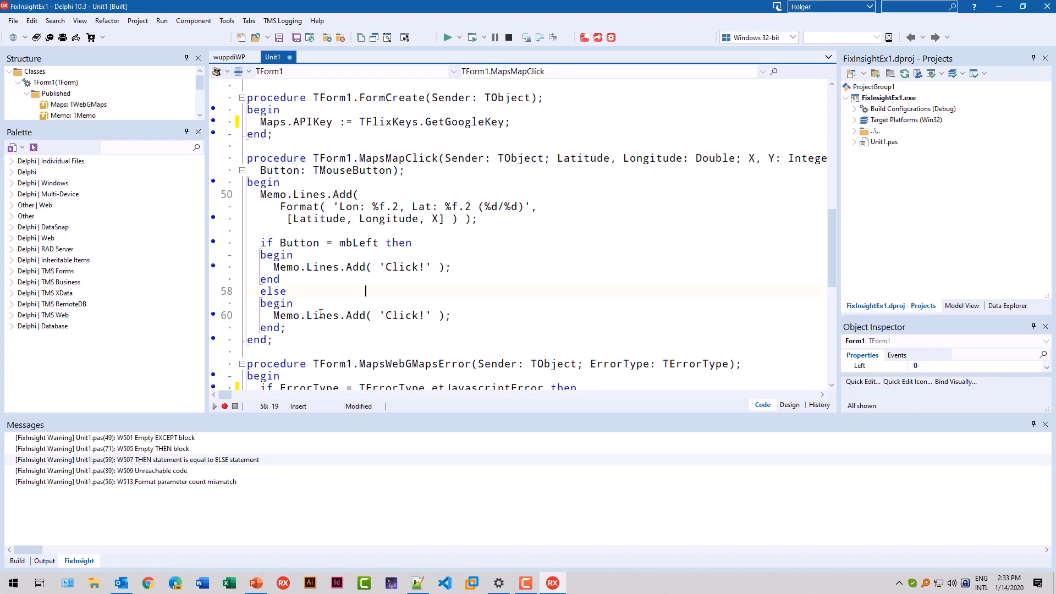
mouse_move(251, 472)
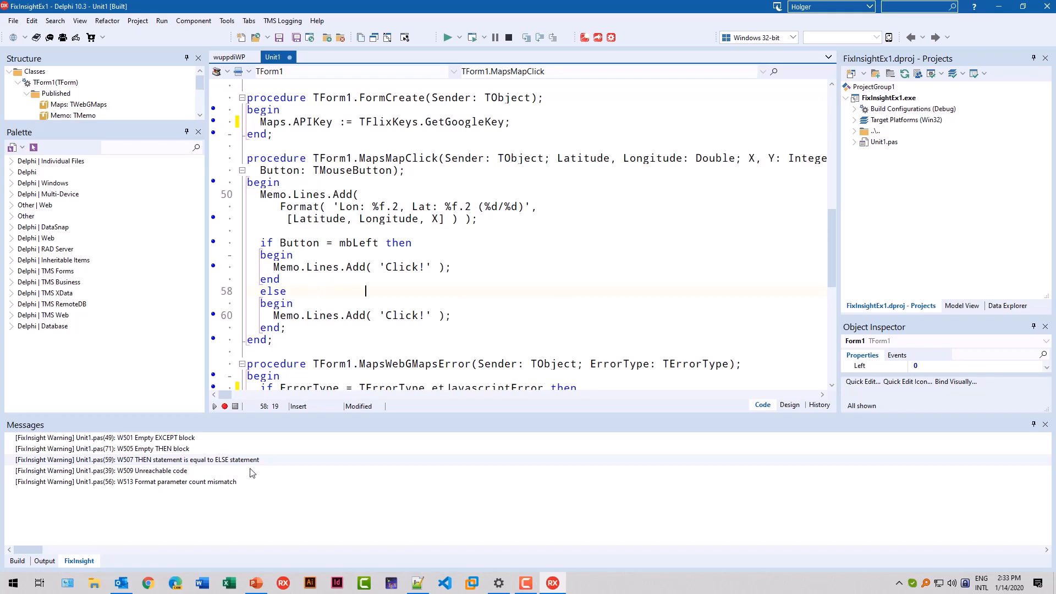
mouse_move(135, 465)
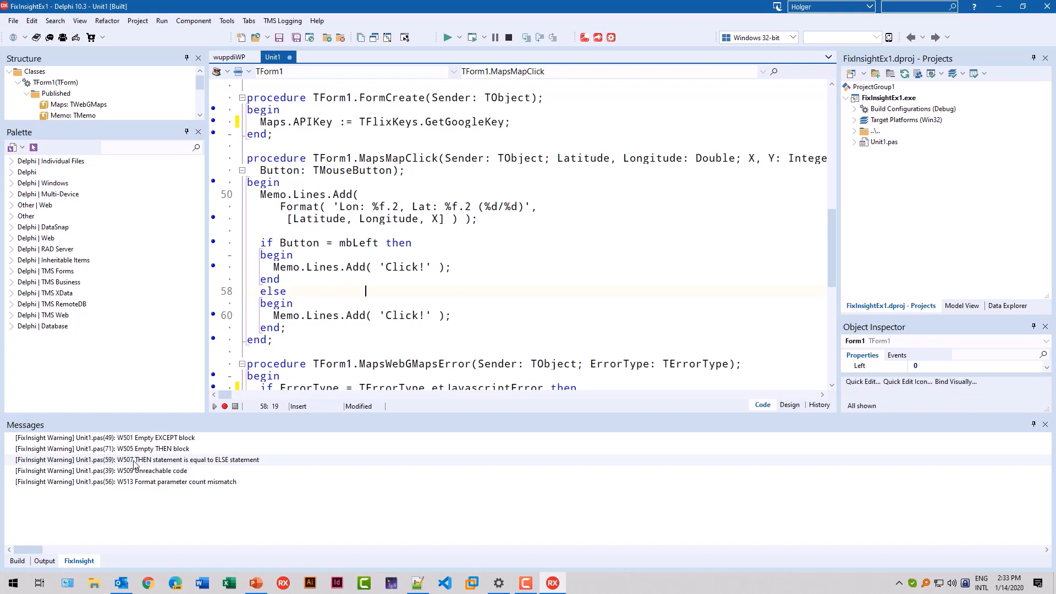
mouse_move(146, 465)
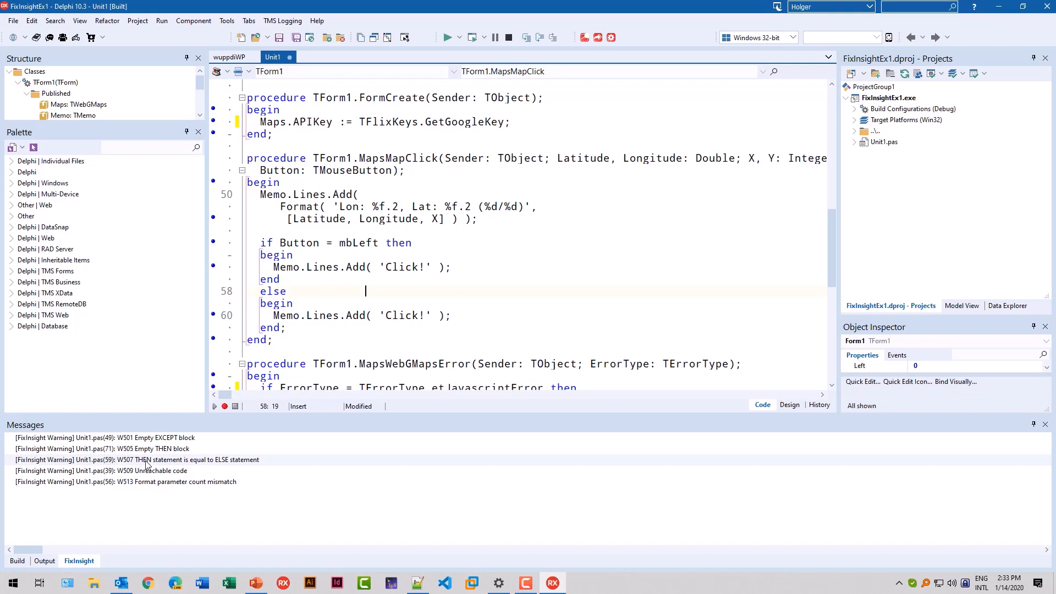
mouse_move(420, 275)
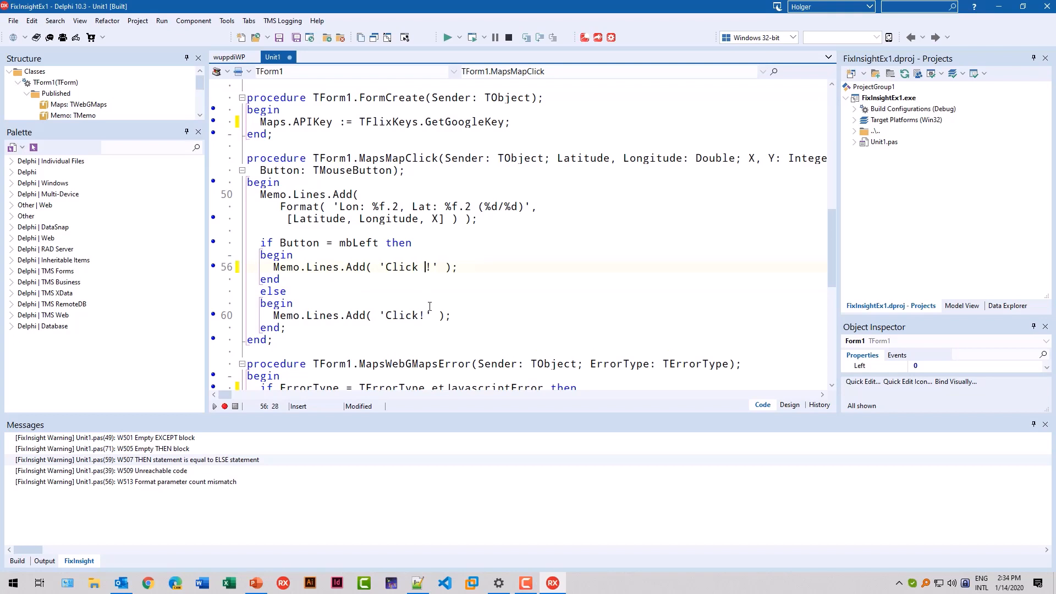
text(left)
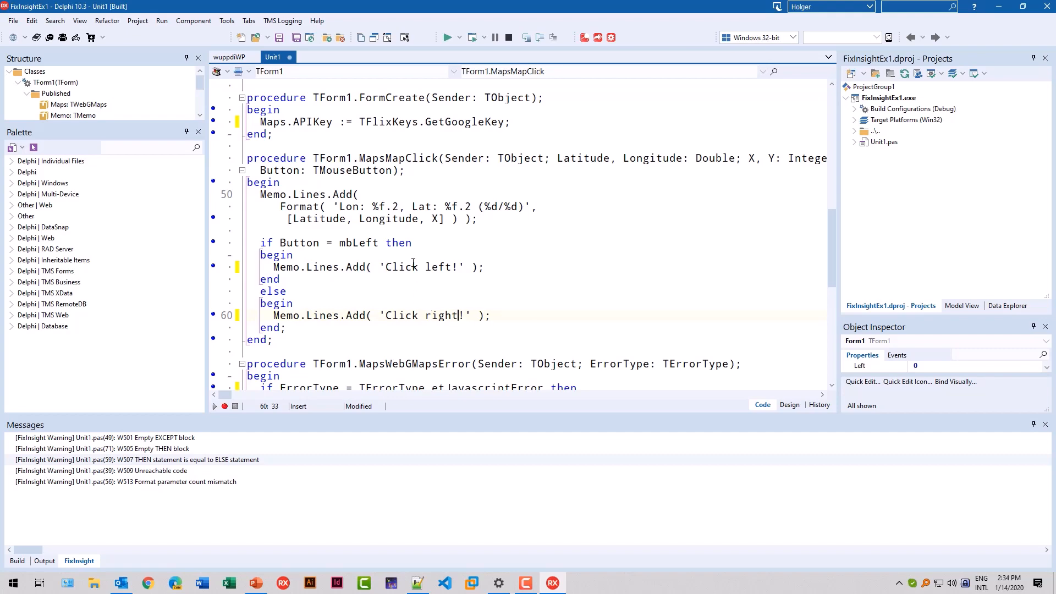
Step: Delete the unreachable 'exit;' statement in Button1Click
click(404, 254)
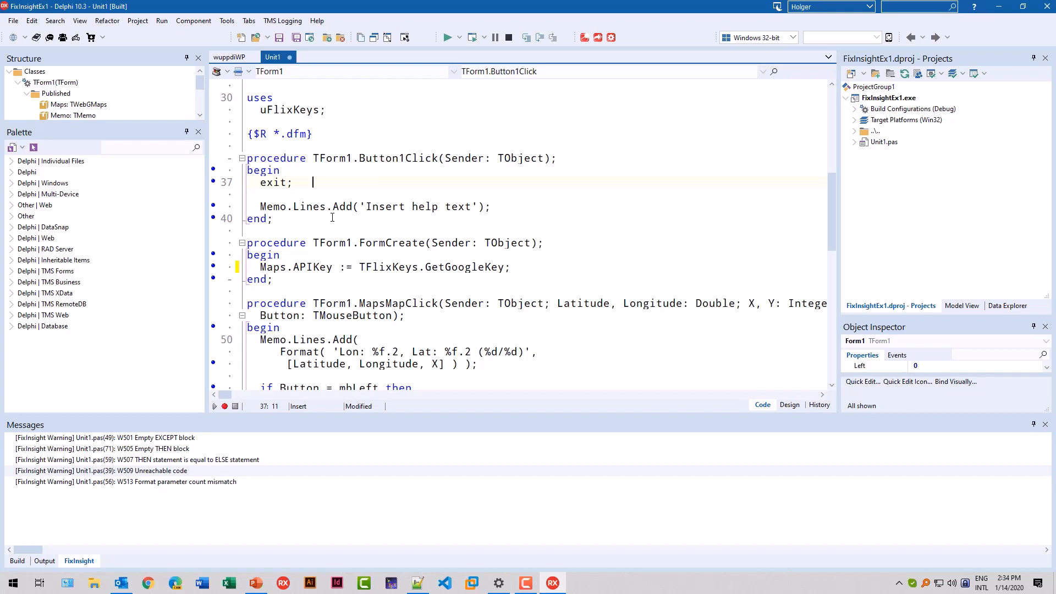
double_click(272, 183)
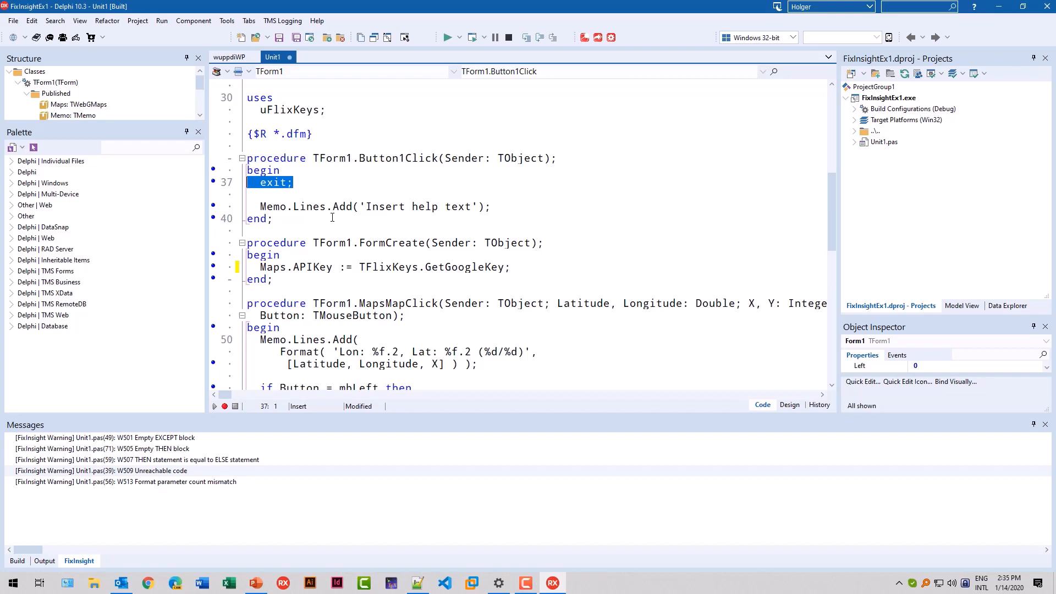
mouse_move(350, 193)
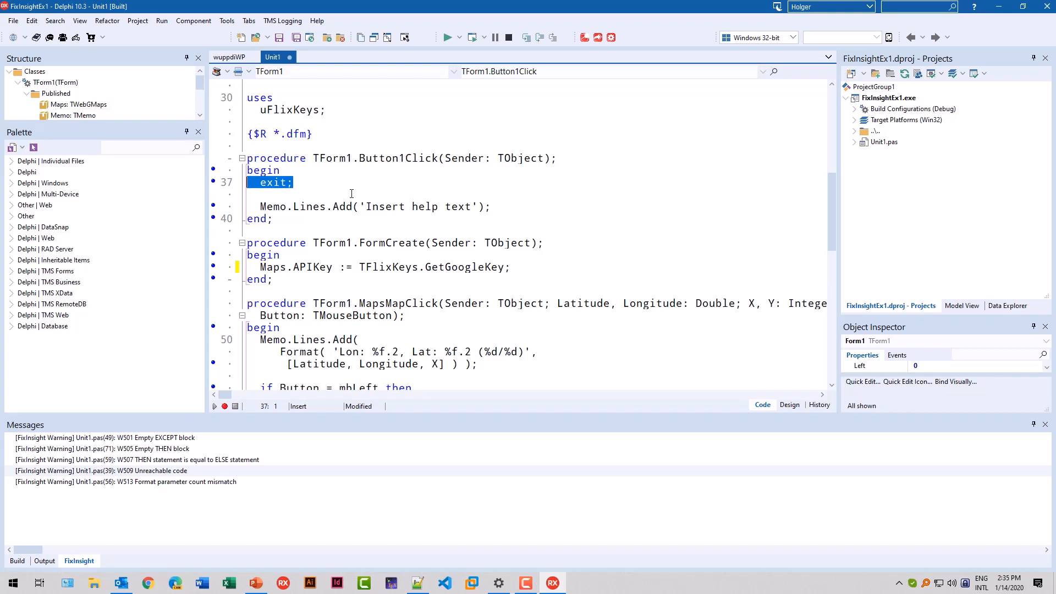
key(Delete)
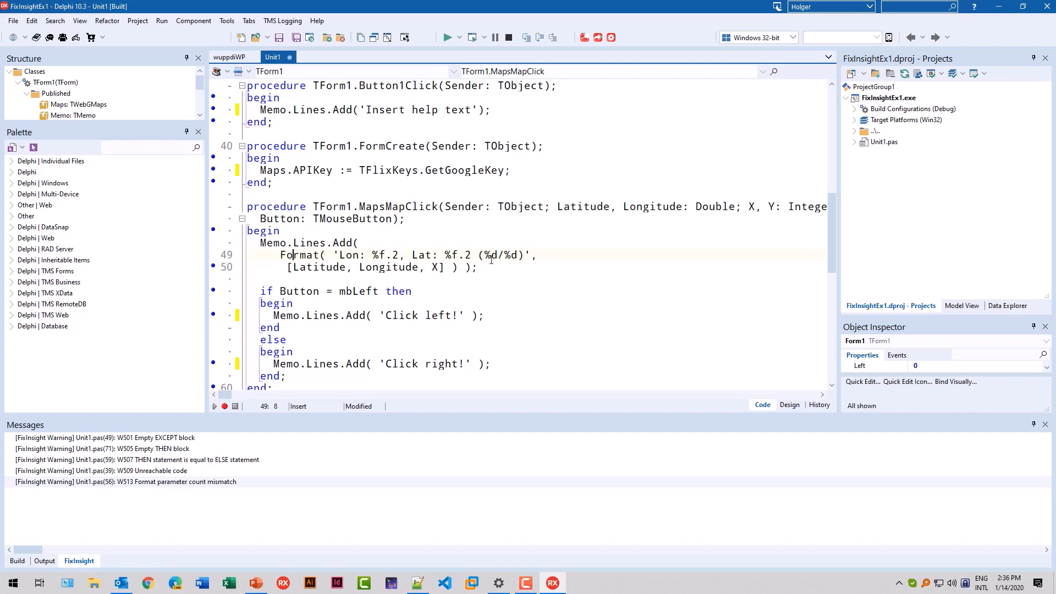
Step: Append ', Y' after X in the MapsMapClick Format argument array
double_click(510, 255)
text(, Y)
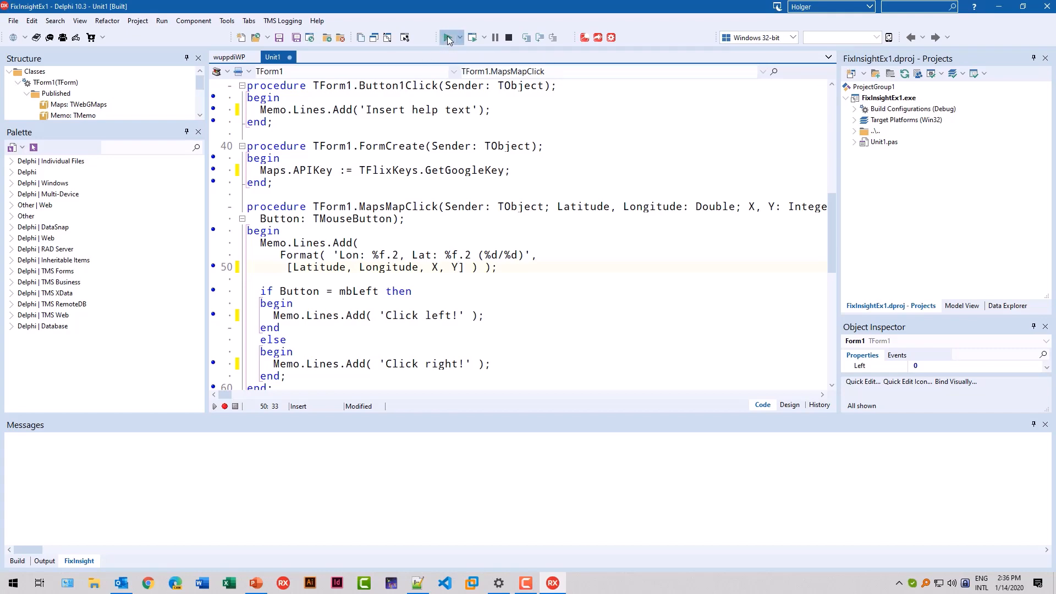
Step: Run the fixed demo, show help text, then left- and right-click the map
click(447, 37)
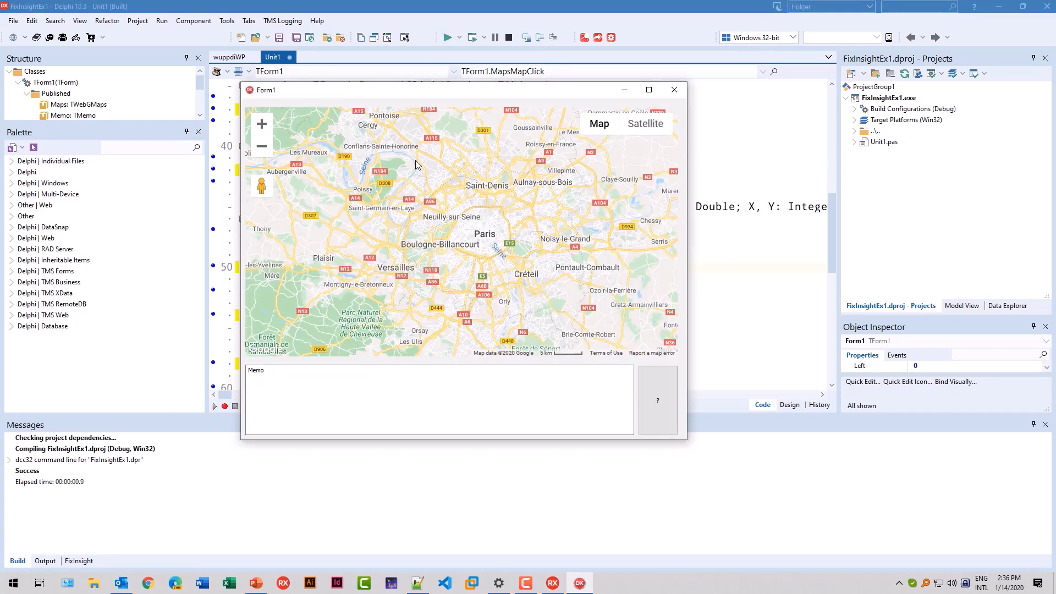
click(657, 400)
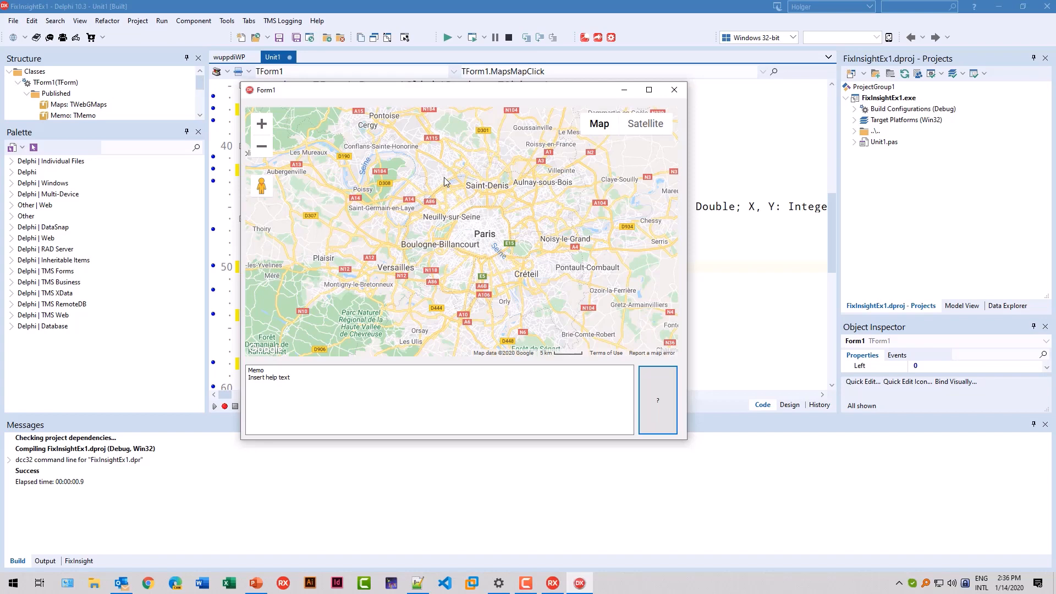
click(444, 182)
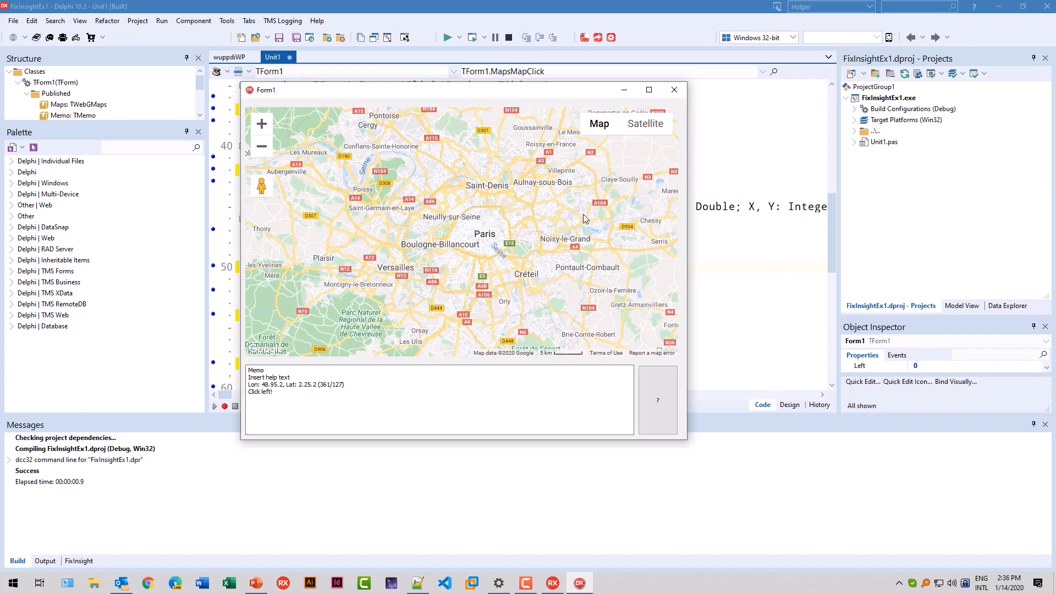
right_click(464, 285)
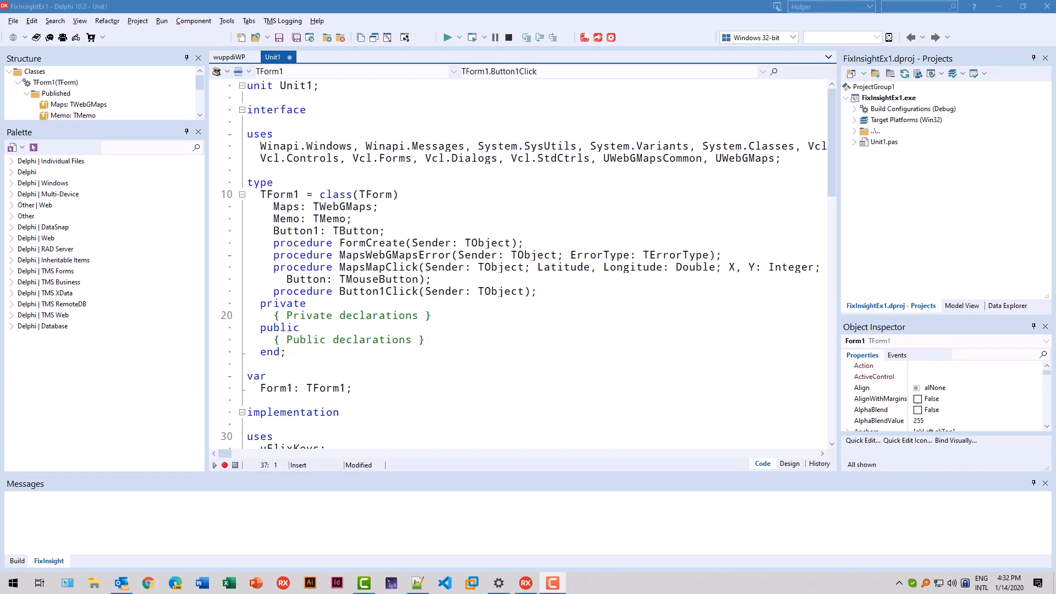
Step: Declare a 'MouseButton: TMouseButton;' field in TForm1's private section
click(438, 315)
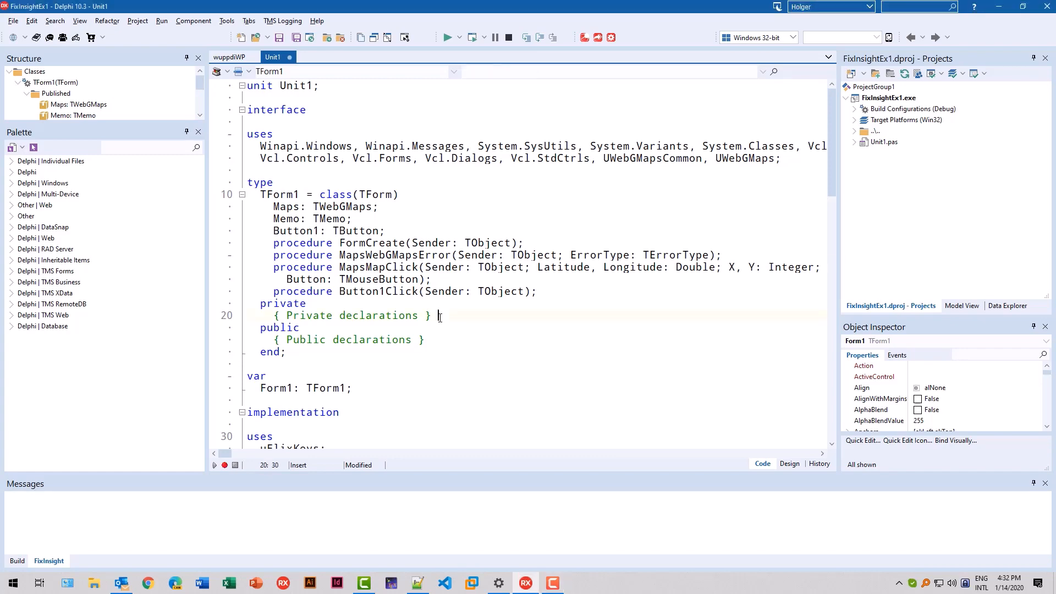
key(Return)
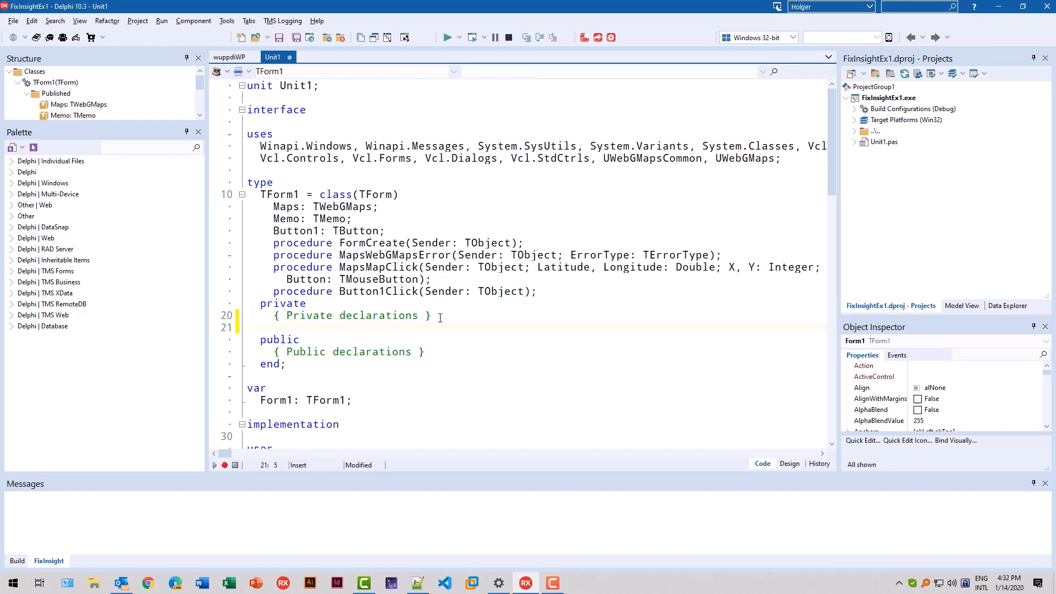
text(MouseButton: TMouseButton;)
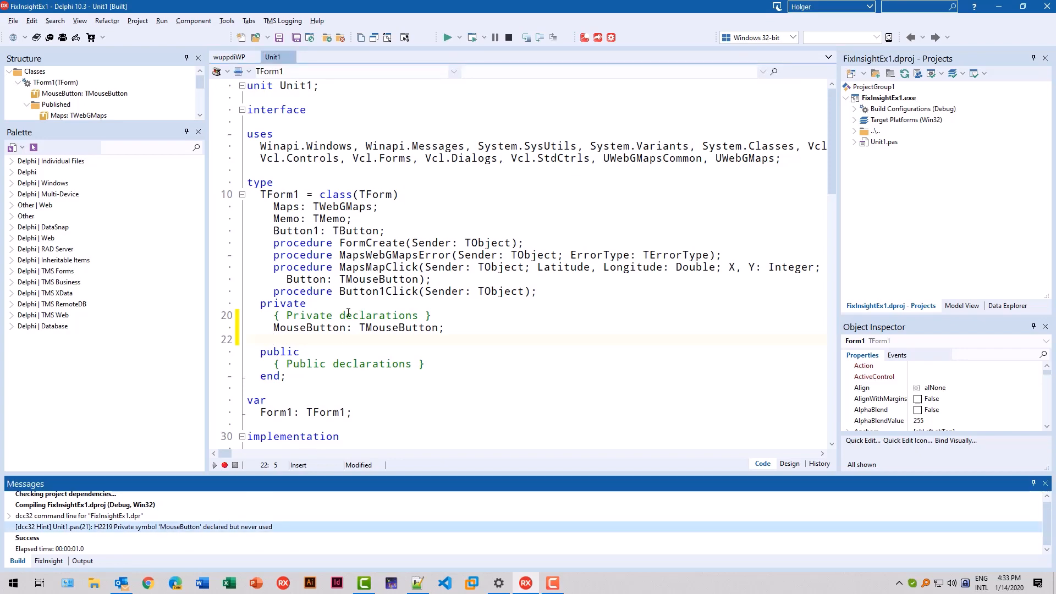
click(351, 327)
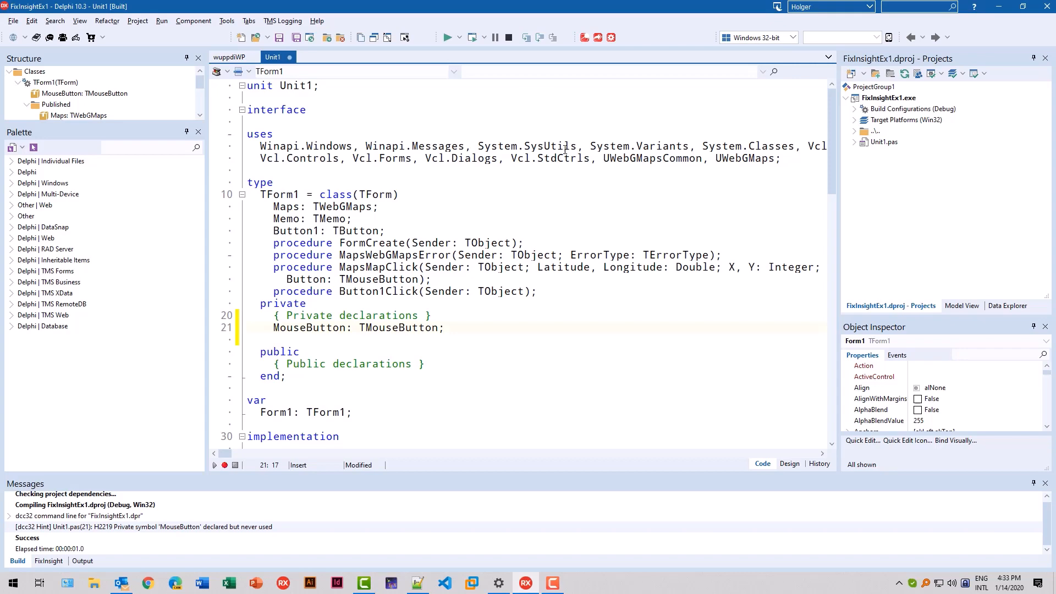
Step: Rename the field to FMouseButton per FixInsight's C107 hint, then open FixInsight Settings
click(48, 560)
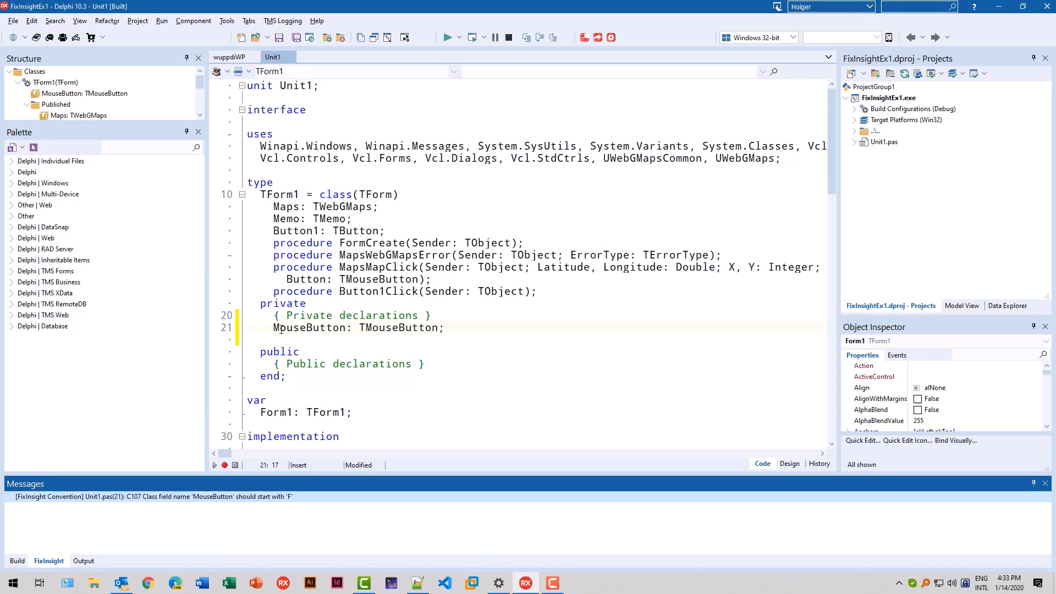
click(273, 328)
text(F)
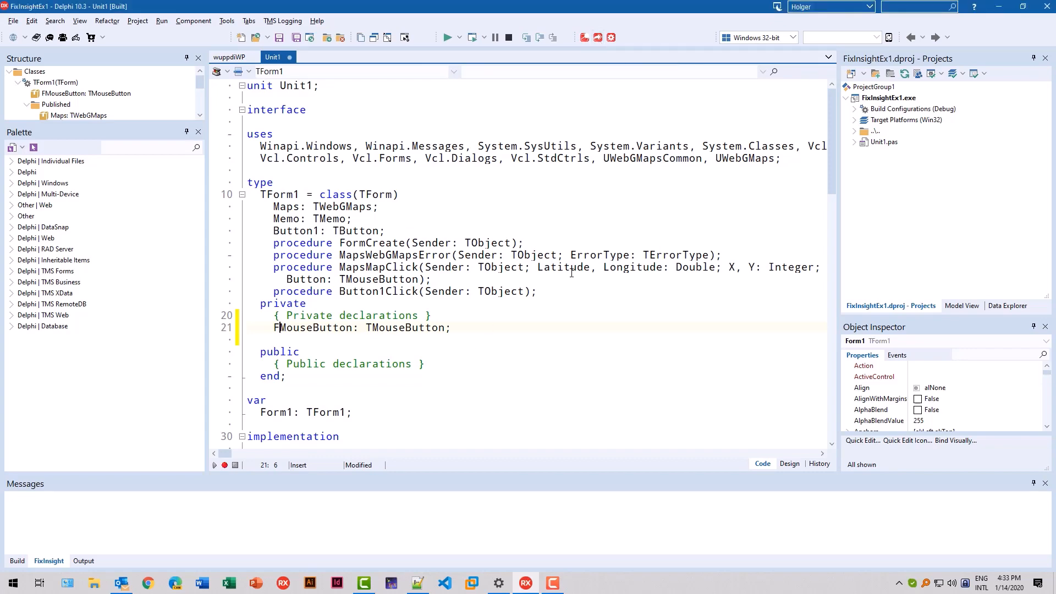
click(612, 37)
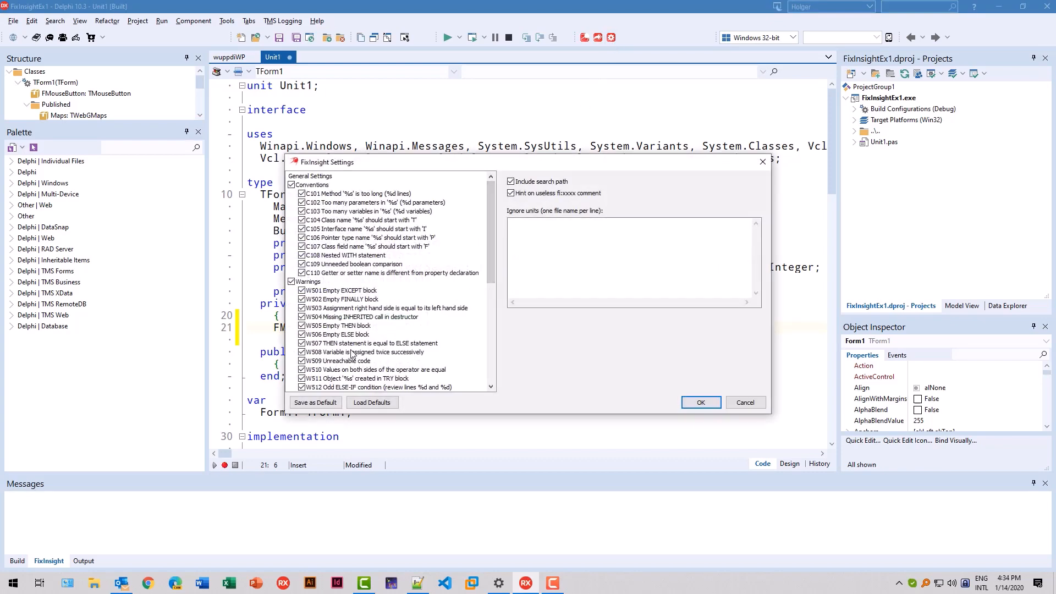
mouse_move(360, 386)
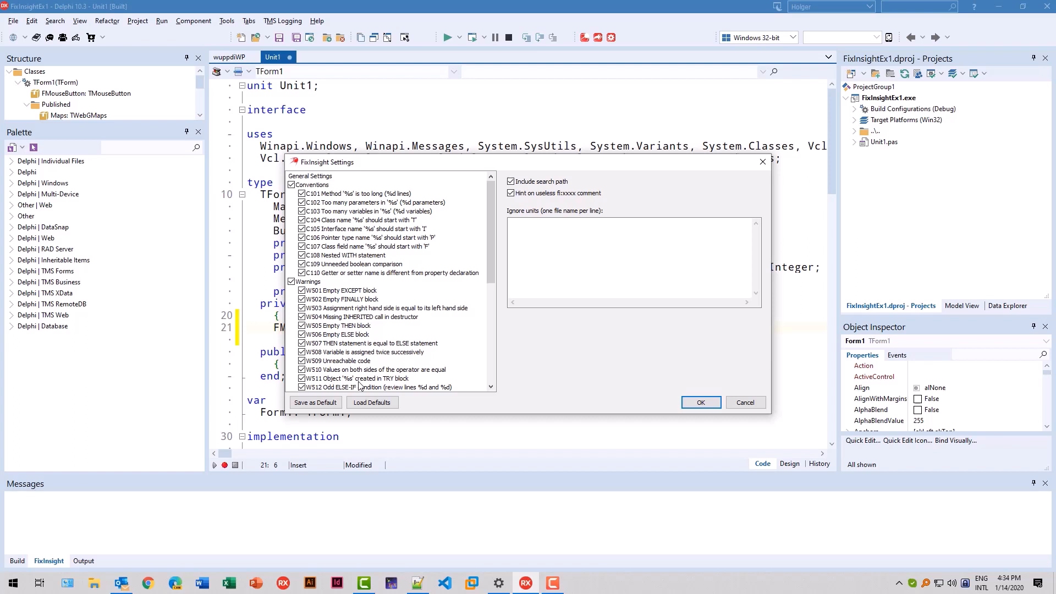
mouse_move(488, 214)
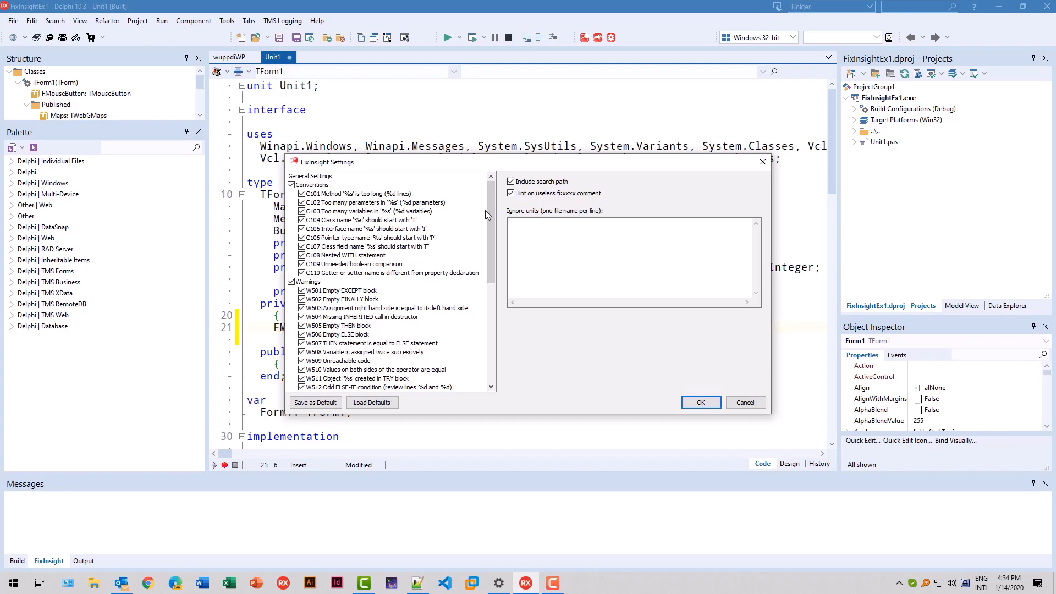
mouse_move(462, 217)
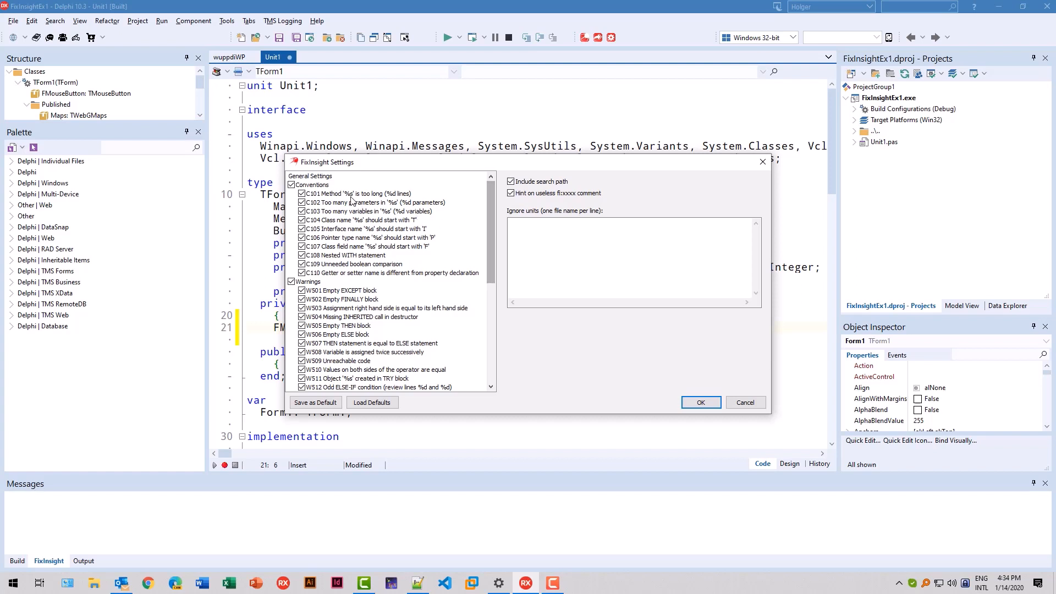
scroll(down, 3)
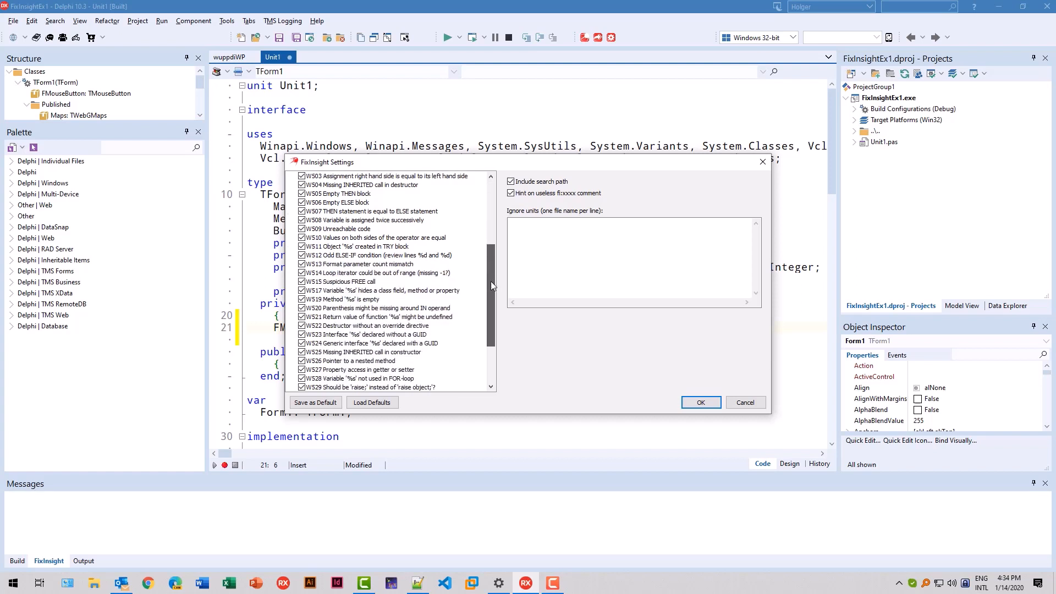
scroll(down, 3)
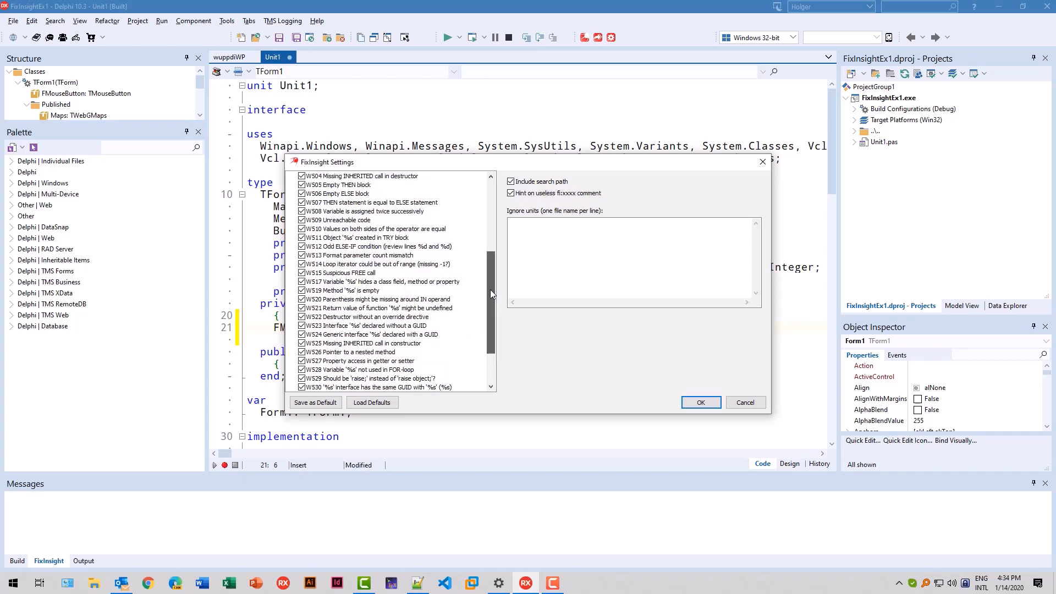
scroll(up, 3)
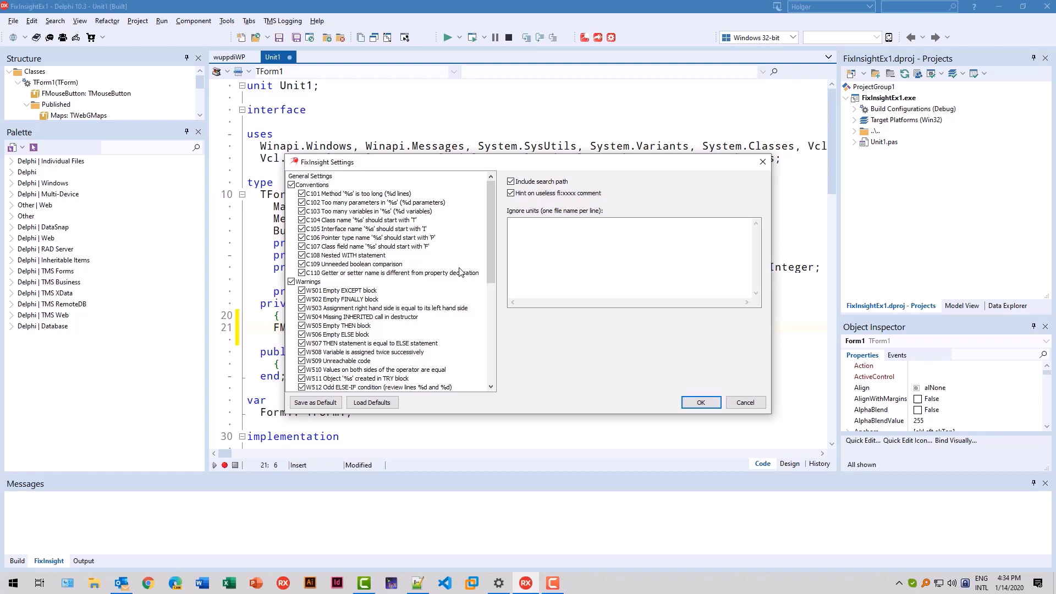
mouse_move(387, 295)
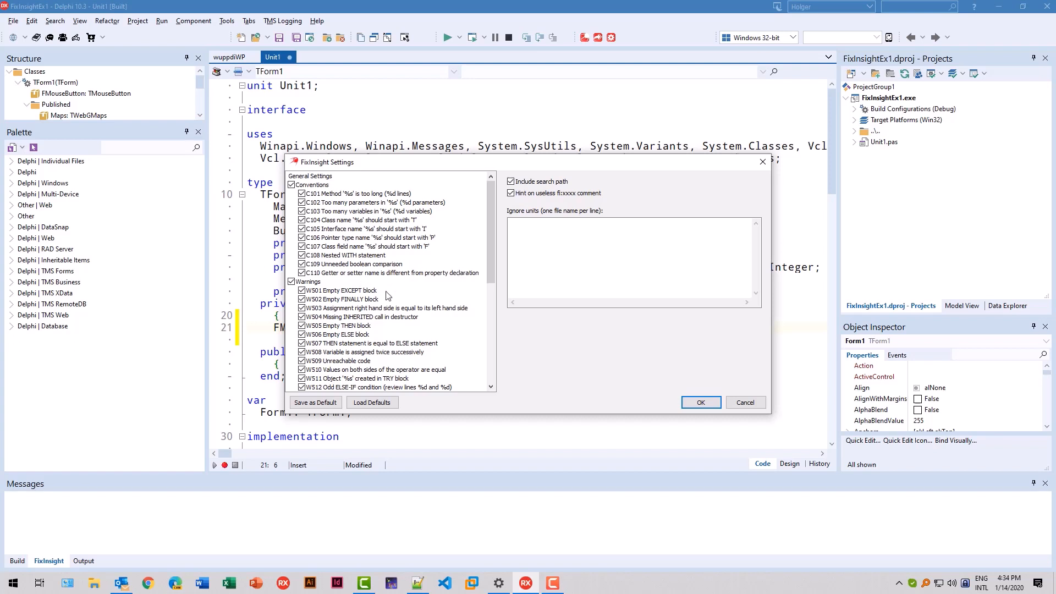
click(302, 290)
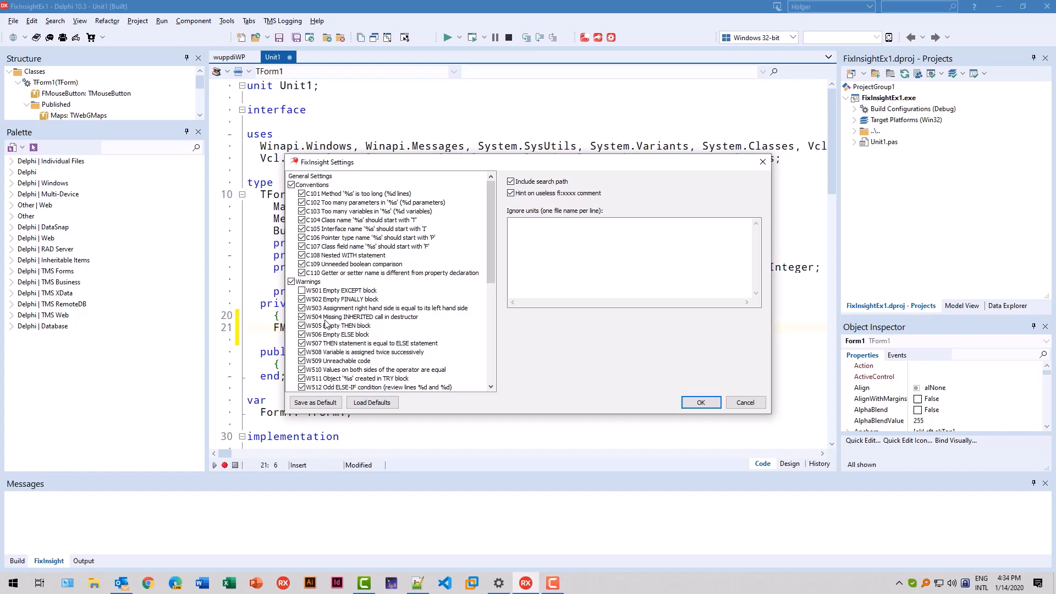
click(629, 261)
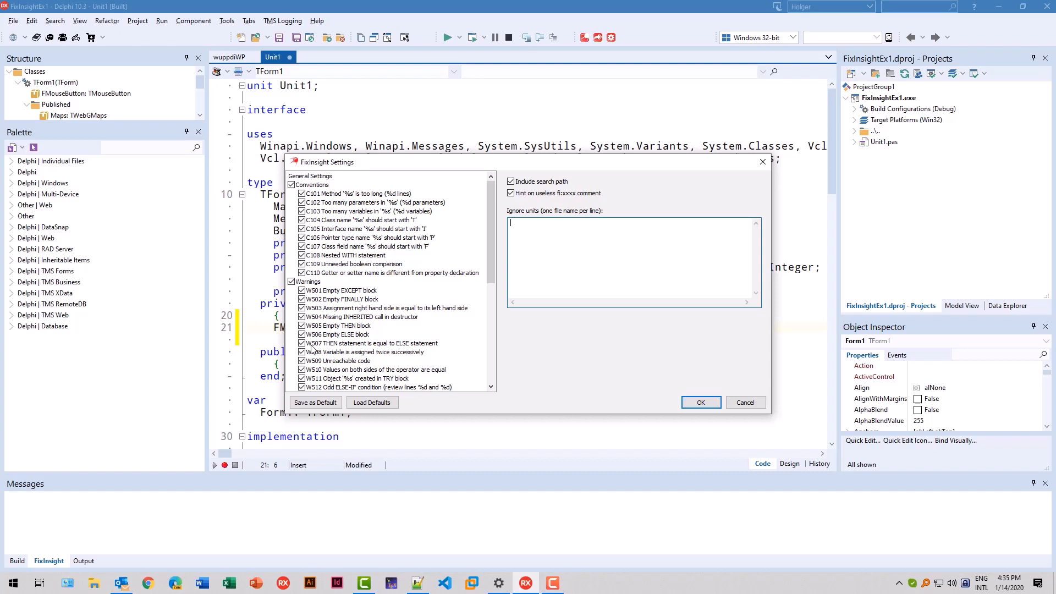
Step: Add uFlixKeys.pas to FixInsight's Ignore units list
text(uFlix)
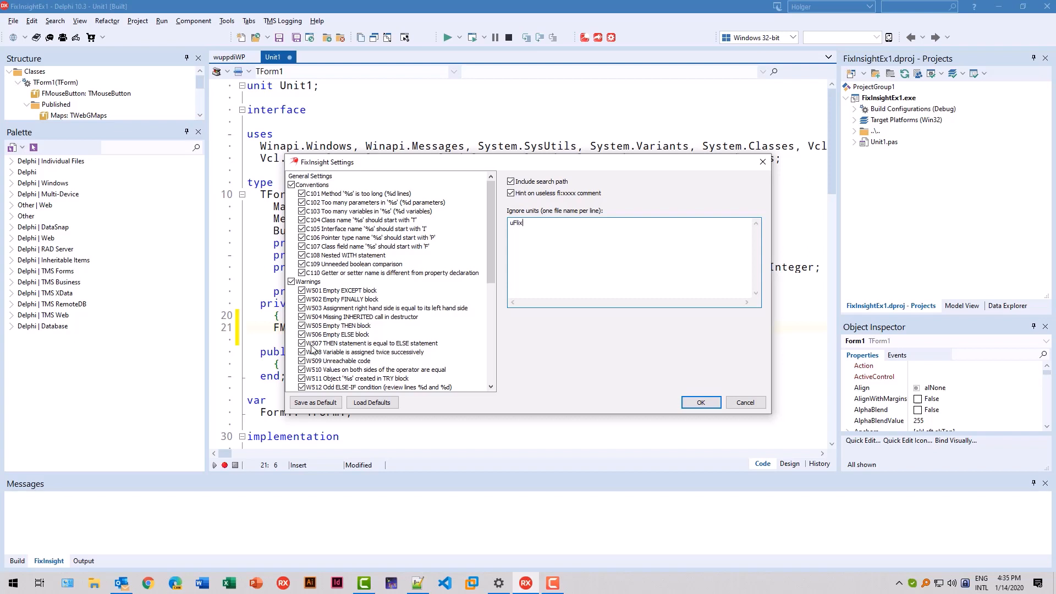
text(Keys.pas)
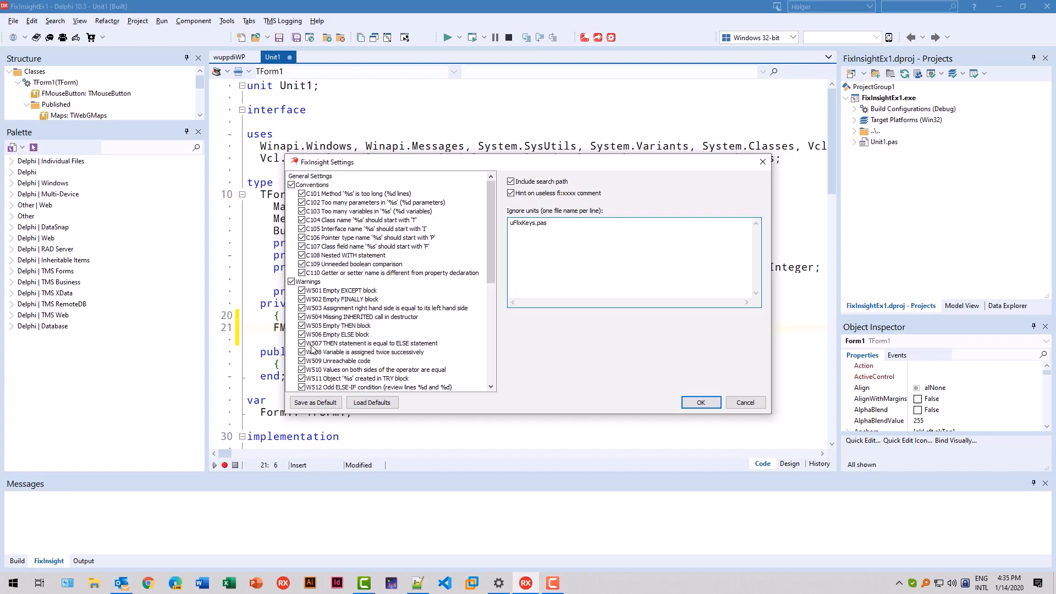
click(606, 232)
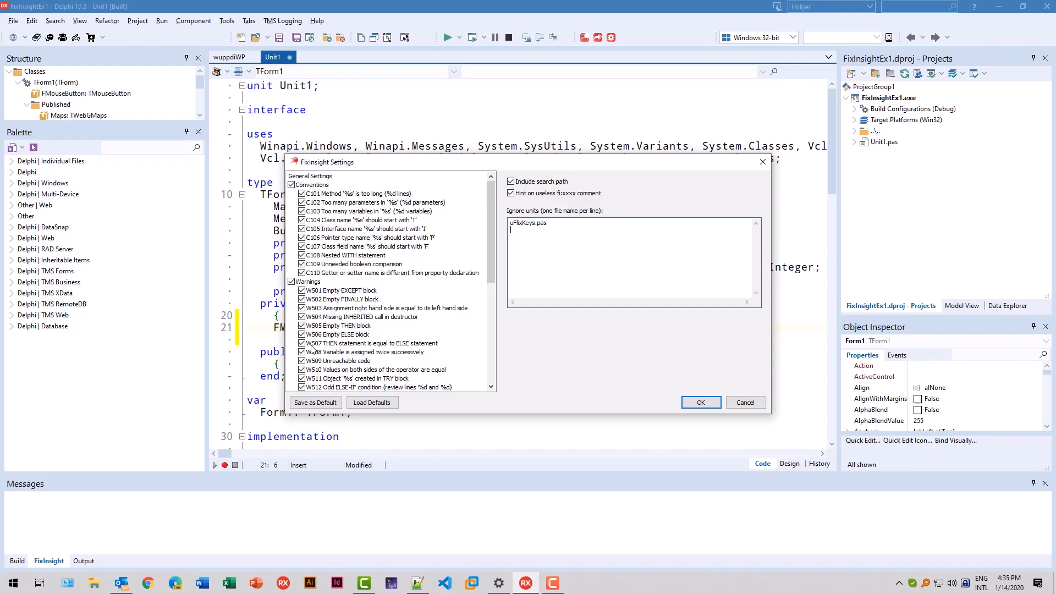